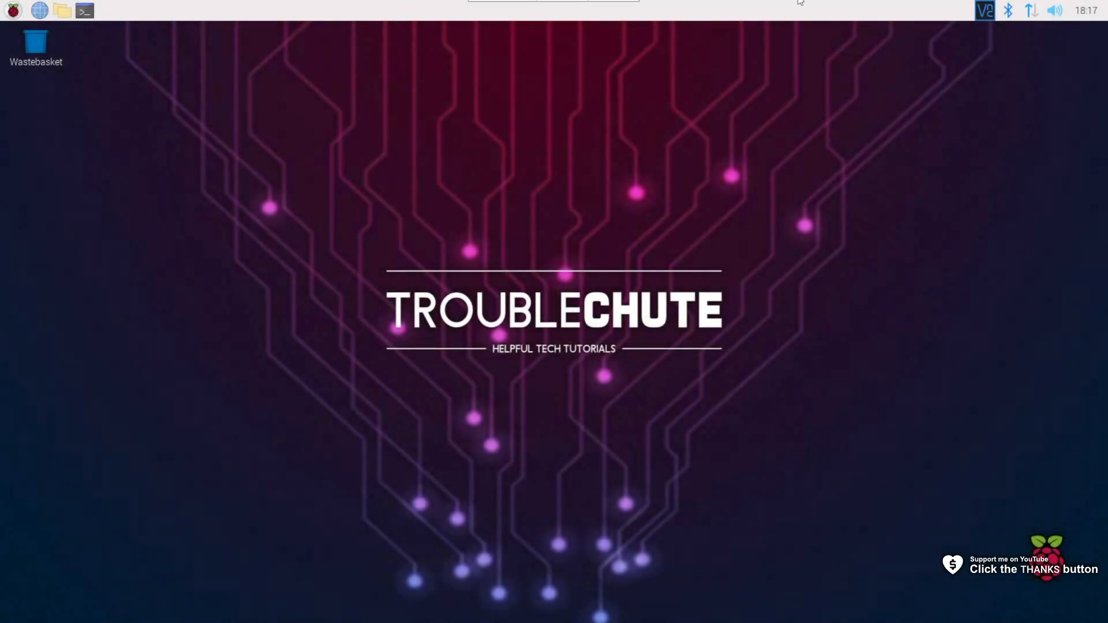
pyautogui.moveTo(794, 3)
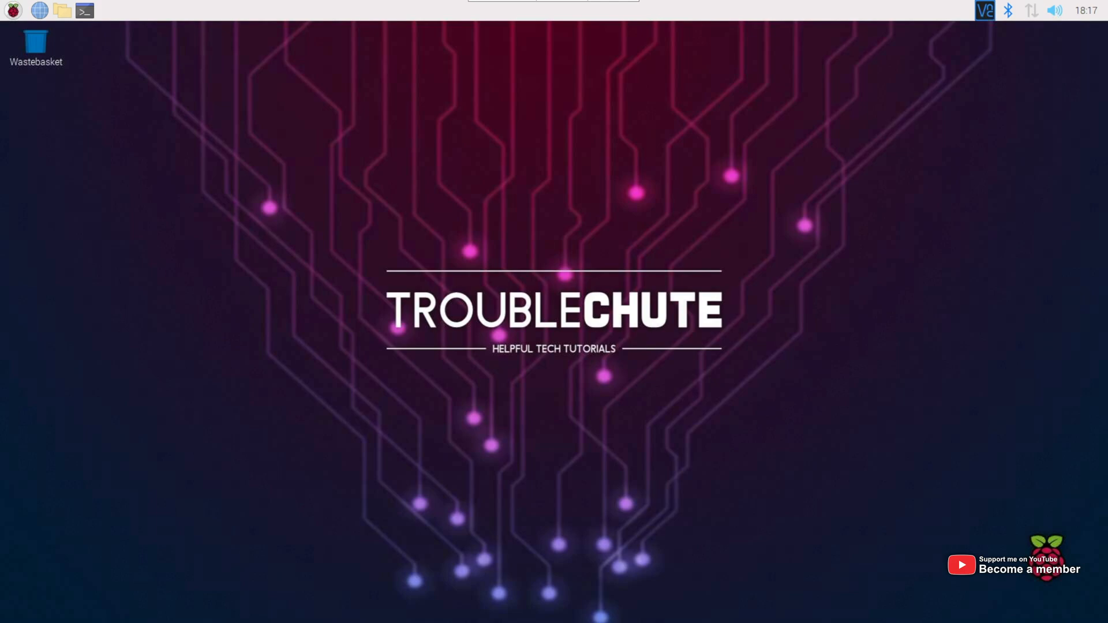
pyautogui.moveTo(241, 177)
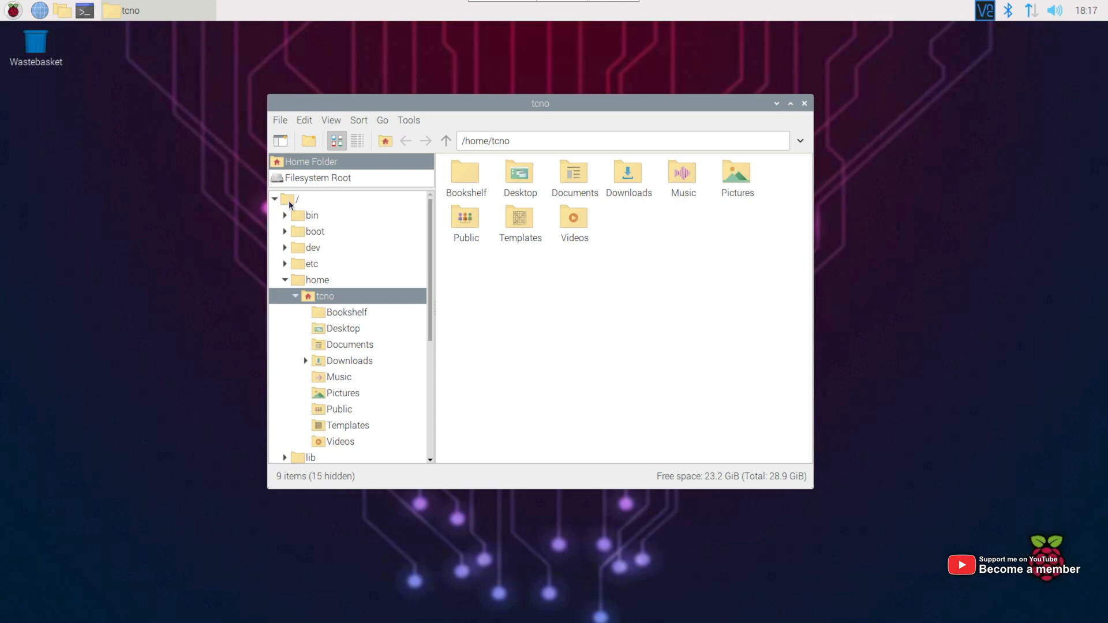
# Close the PCManFM window to leave only the Raspberry Pi OS desktop
pyautogui.click(295, 198)
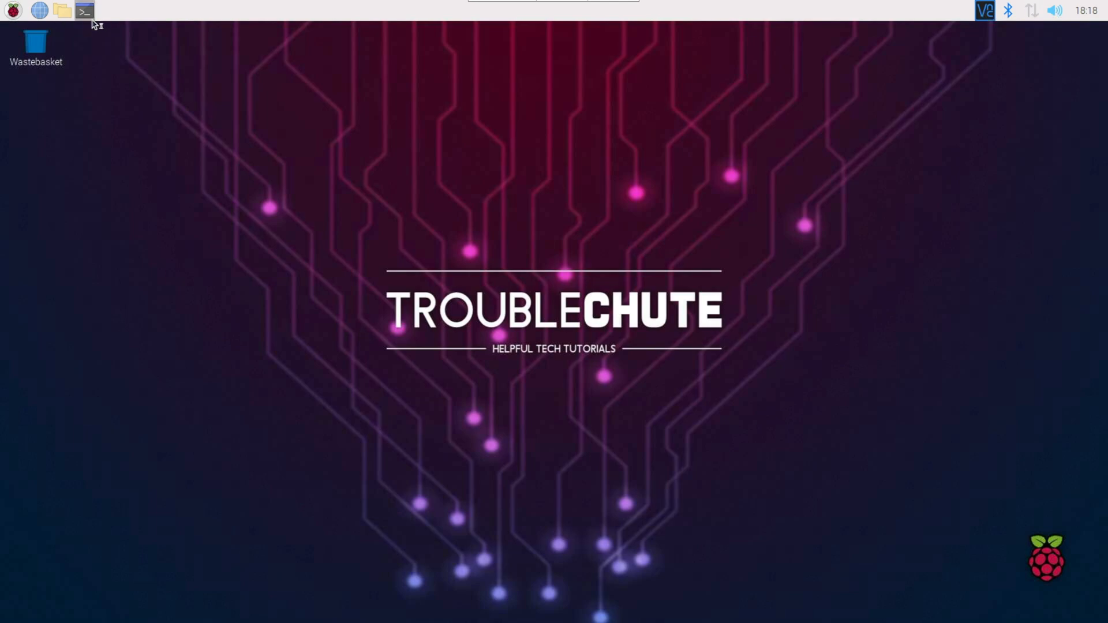
# Install samba-common, samba-common-bin, smbclient and cifs-utils with apt, confirming with y
pyautogui.click(87, 11)
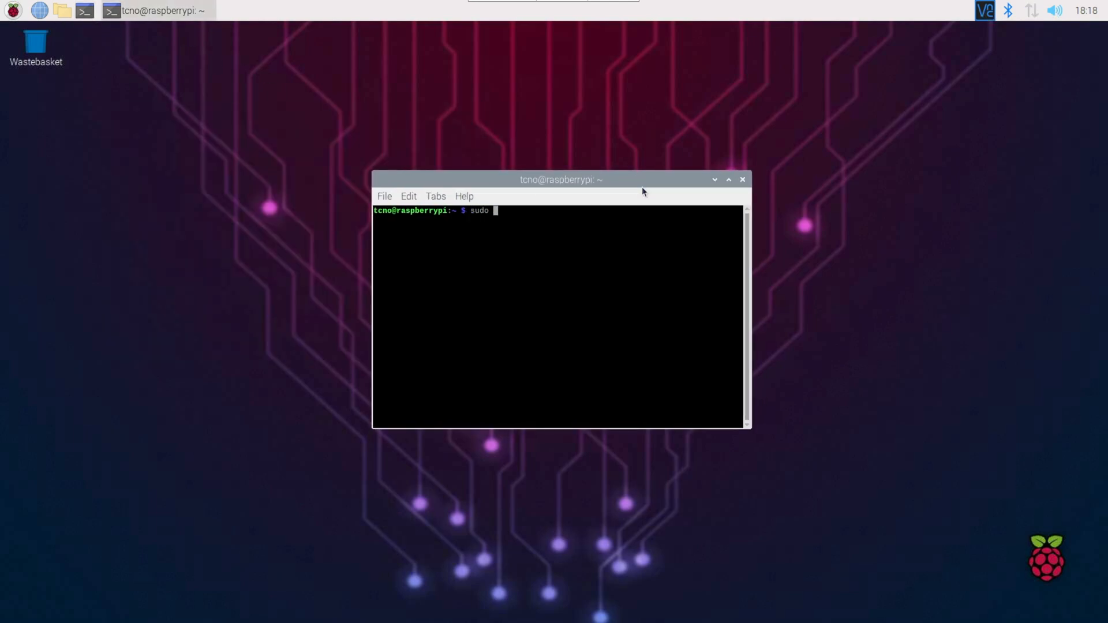
pyautogui.write('apt install')
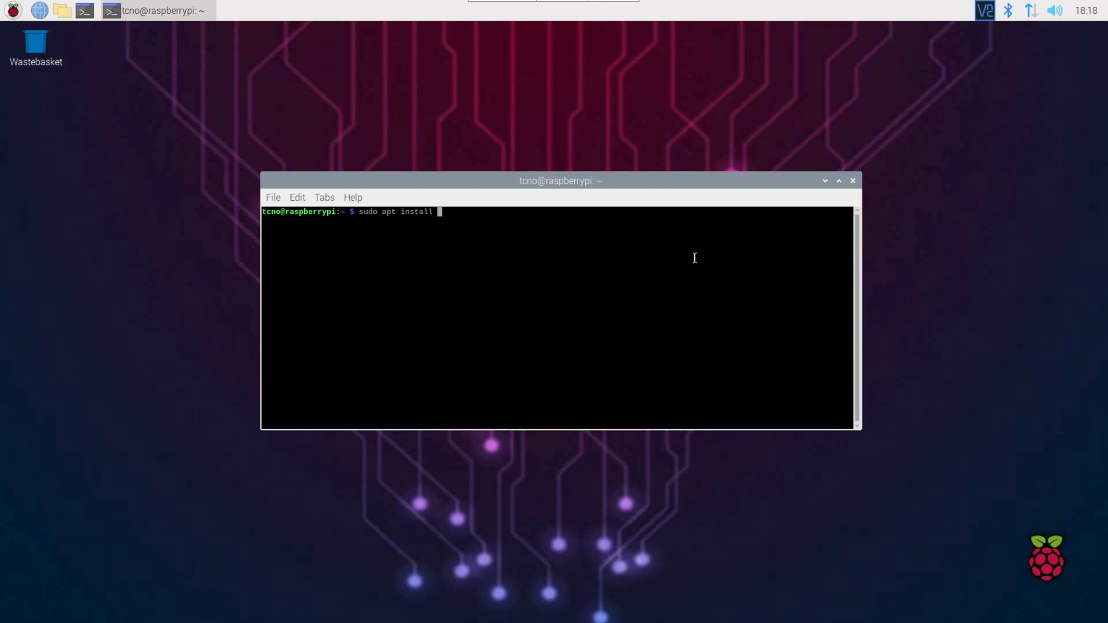
pyautogui.write('samba-common')
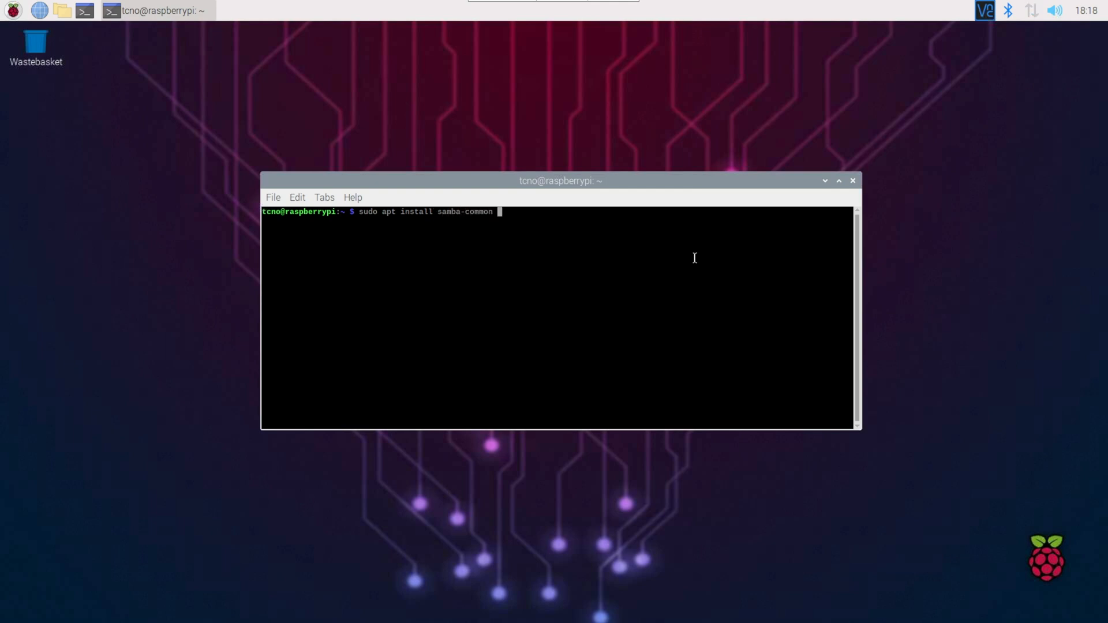
pyautogui.write('samba-common-bin smbclient')
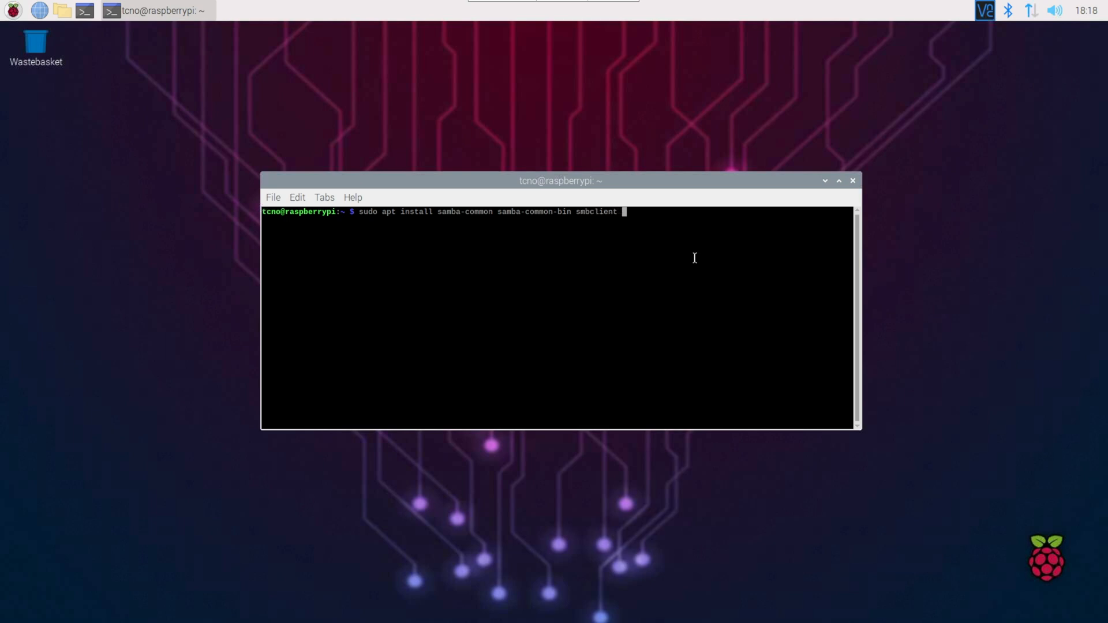
pyautogui.write('cifs-utils')
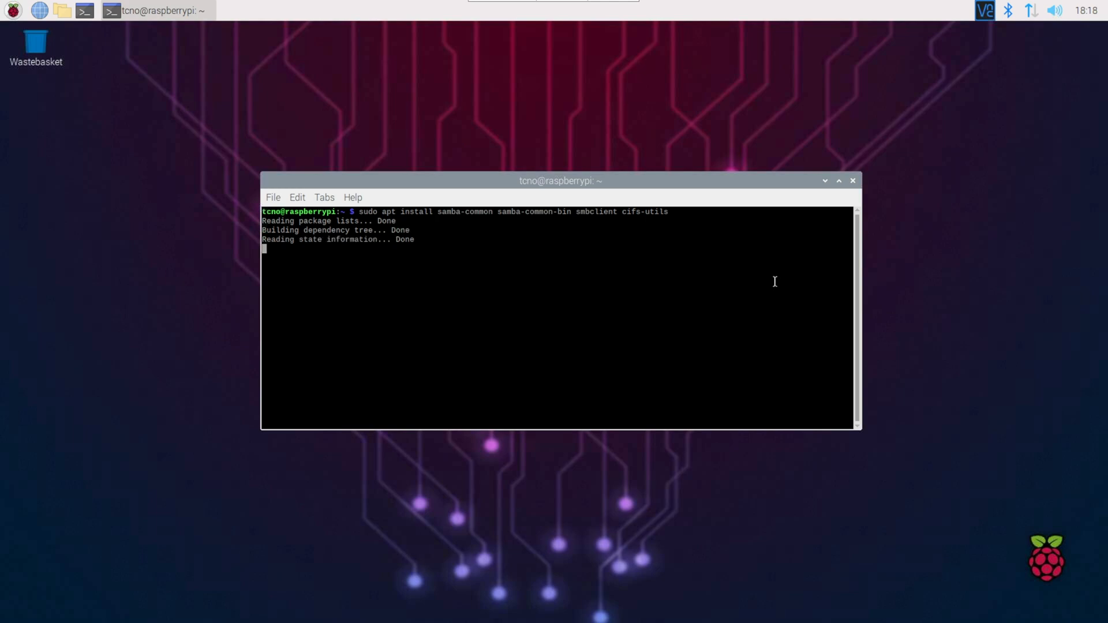
pyautogui.press('Return')
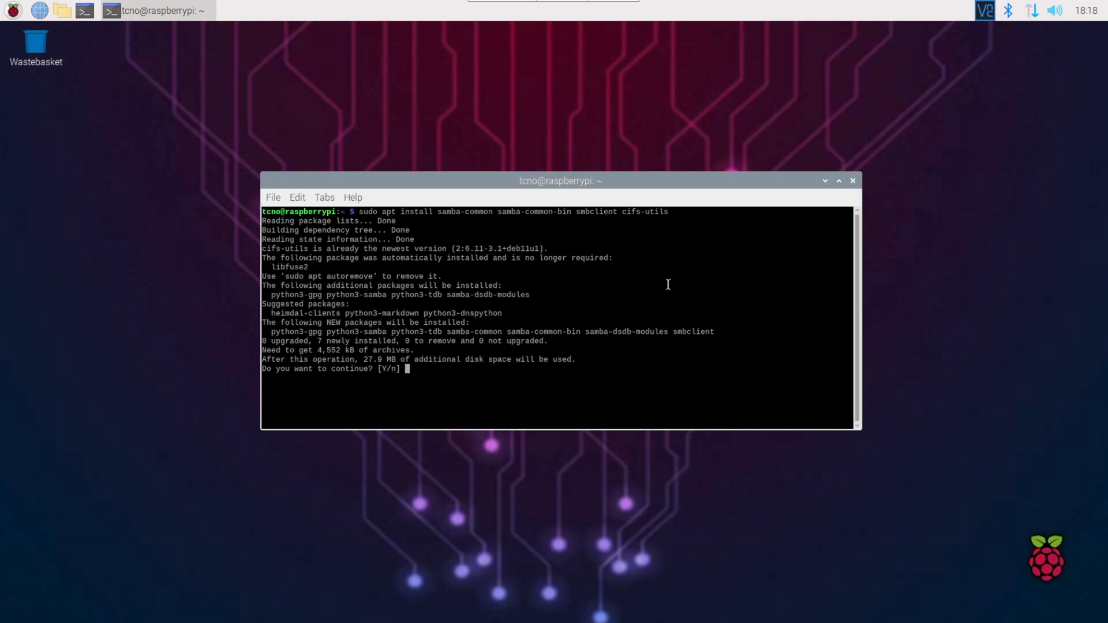
pyautogui.write('y')
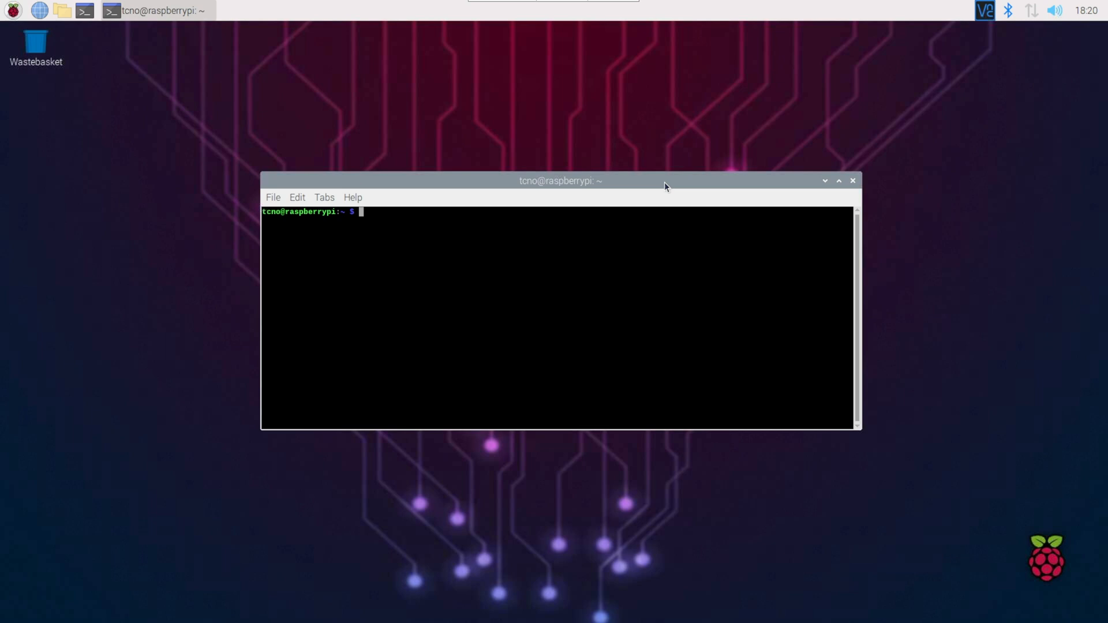
# Create the /mnt/pc mount folder with sudo mkdir
pyautogui.write('sudo mkdir')
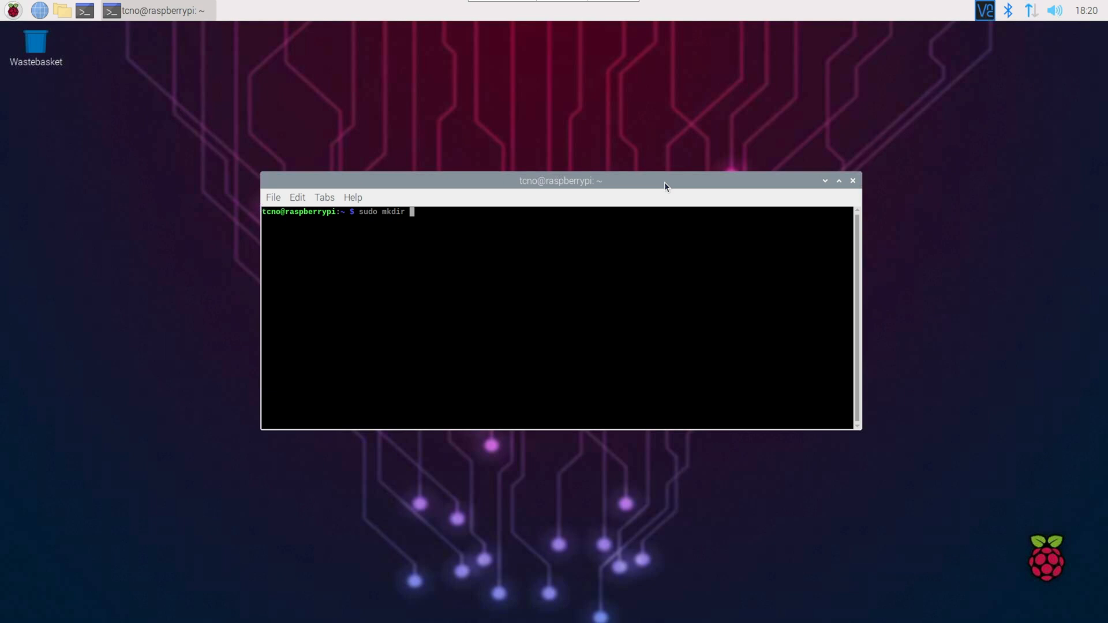
pyautogui.write('/mnt/')
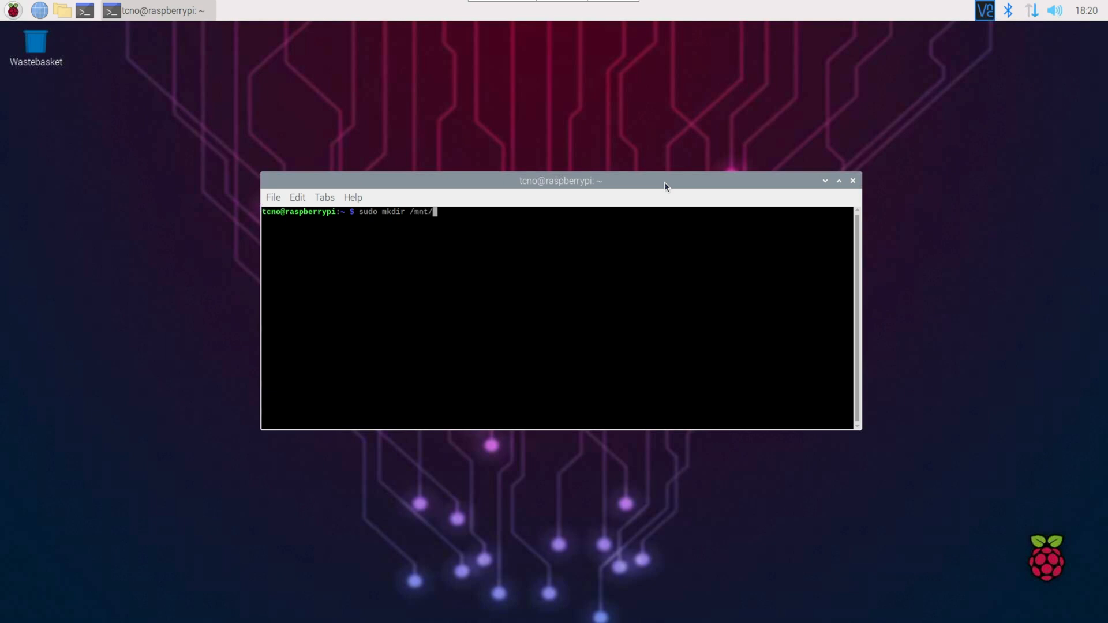
pyautogui.write('pc')
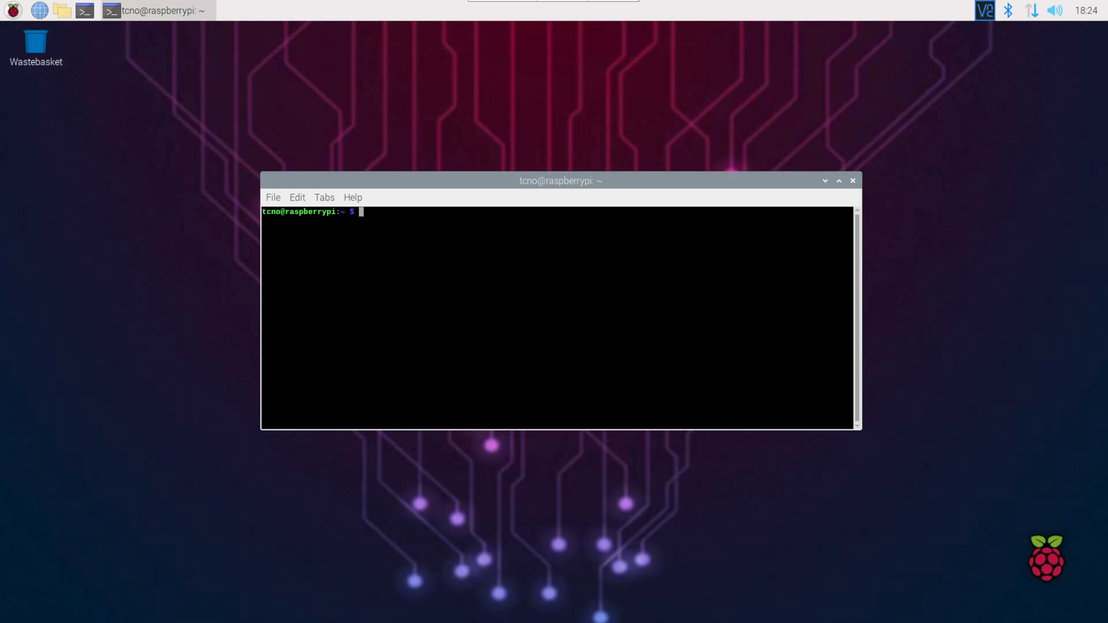
pyautogui.moveTo(630, 266)
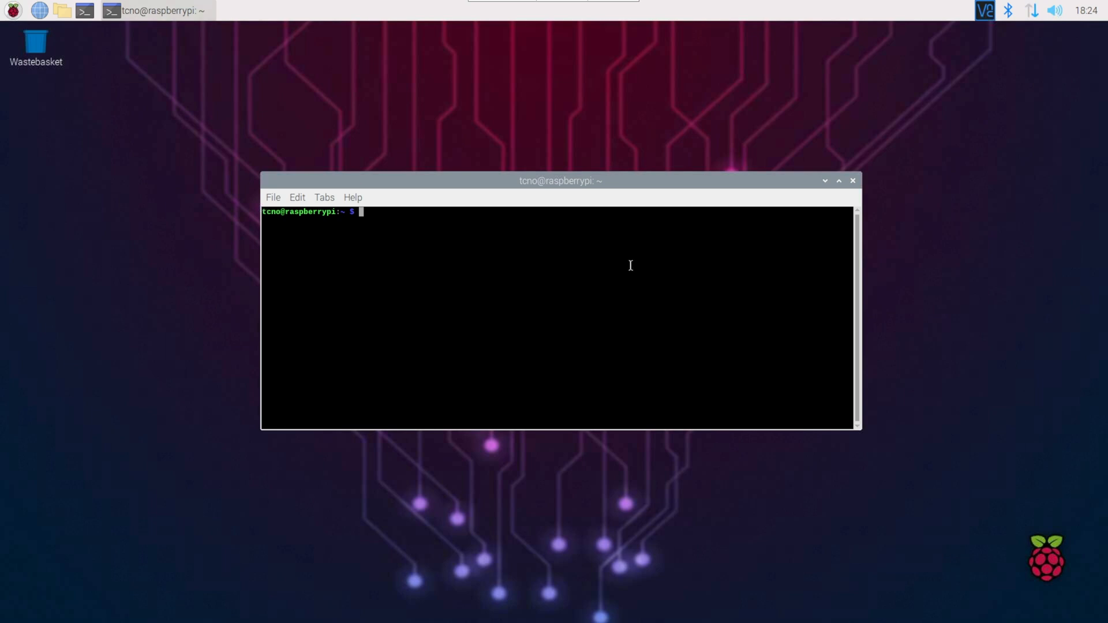
# Write ~/.smbcreds in nano with username tcno and password lines, then save and exit
pyautogui.write('sudo nano ~')
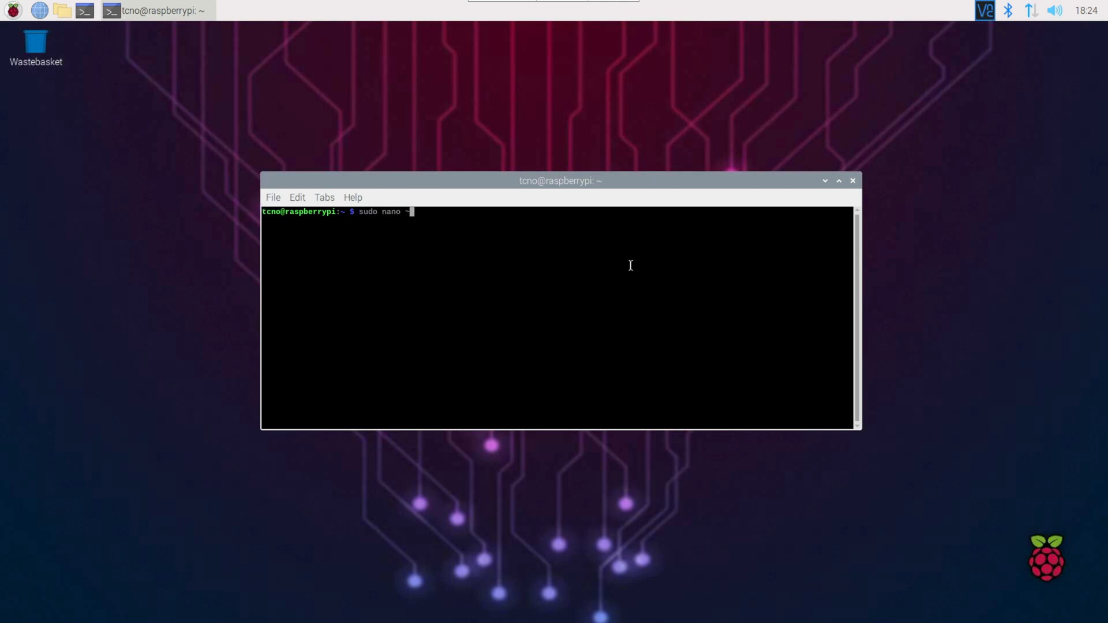
pyautogui.write('/.smb')
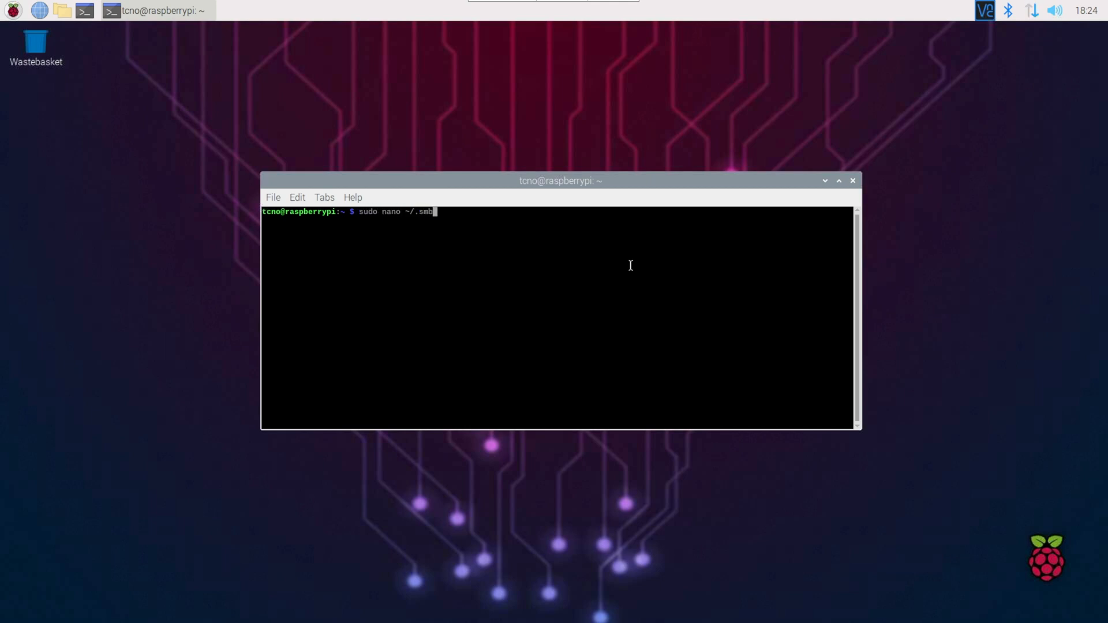
pyautogui.write('creds')
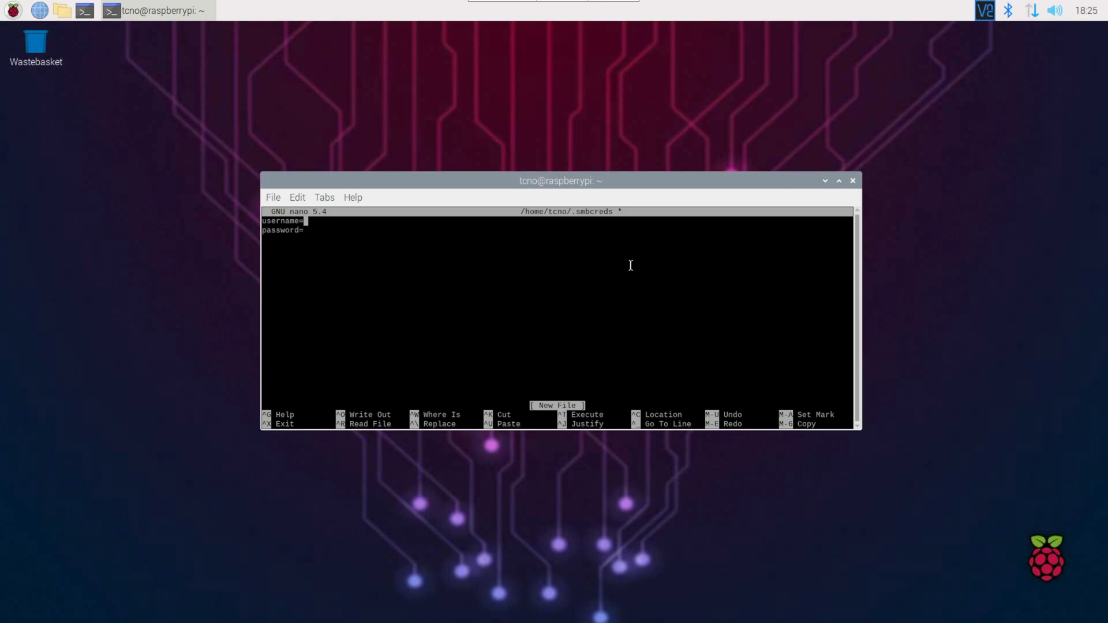
pyautogui.write('tcno')
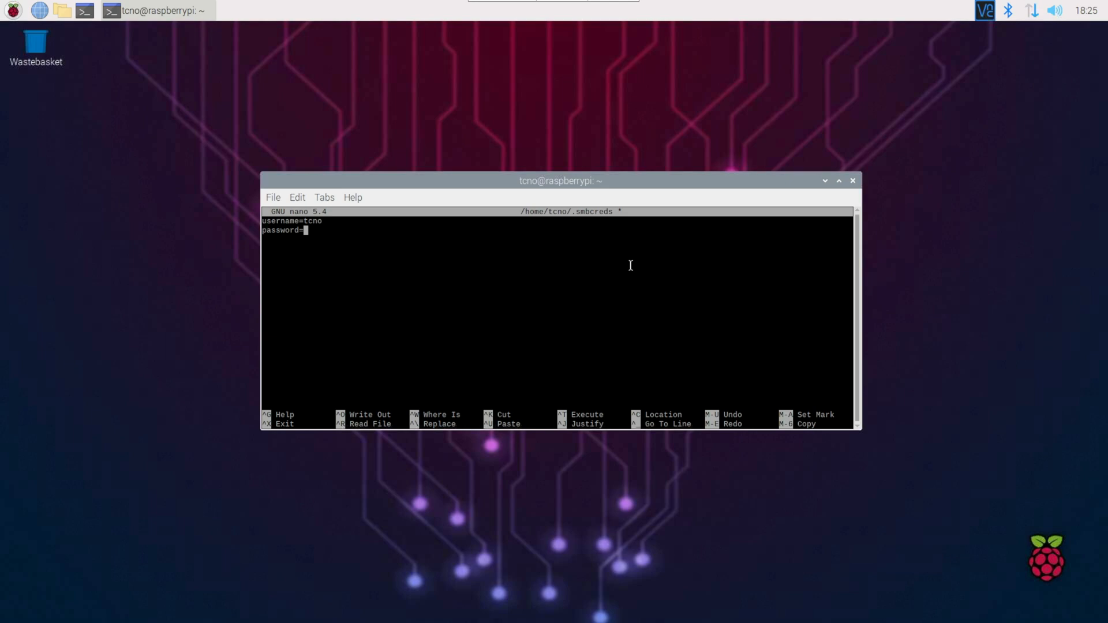
pyautogui.press('ctrl+x')
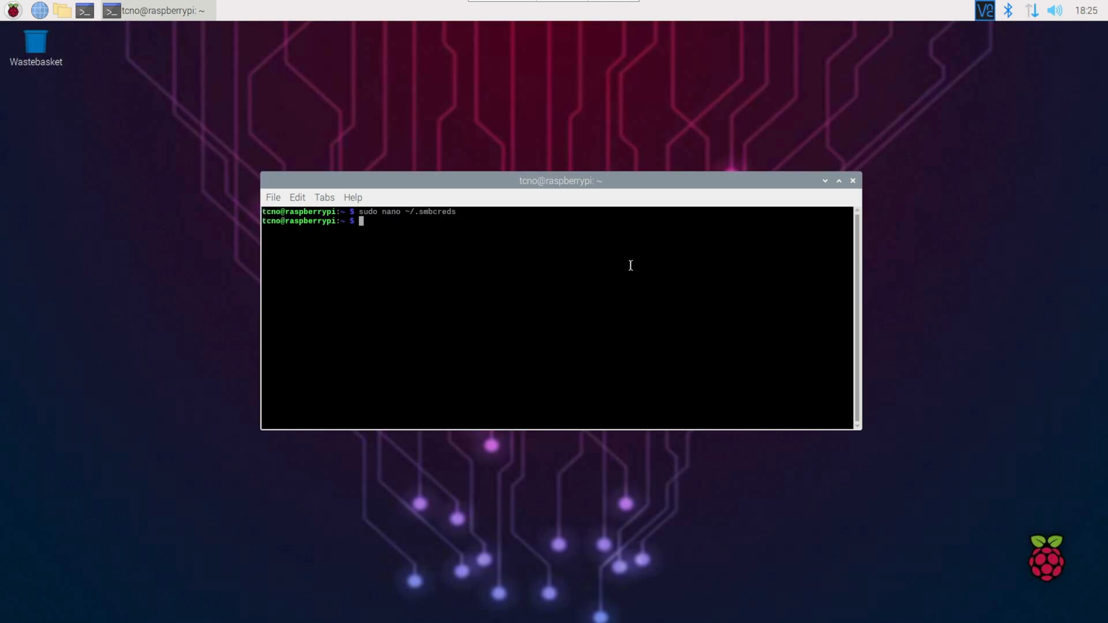
# Restrict ~/.smbcreds to mode 600 using sudo chmod
pyautogui.write('sudo chm')
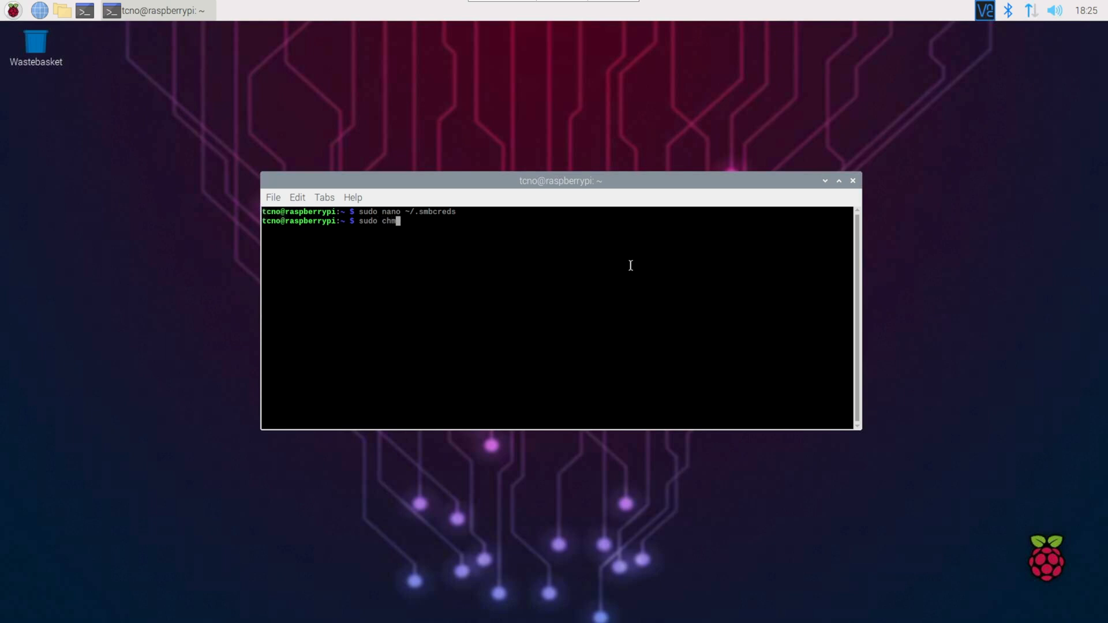
pyautogui.write('od 600')
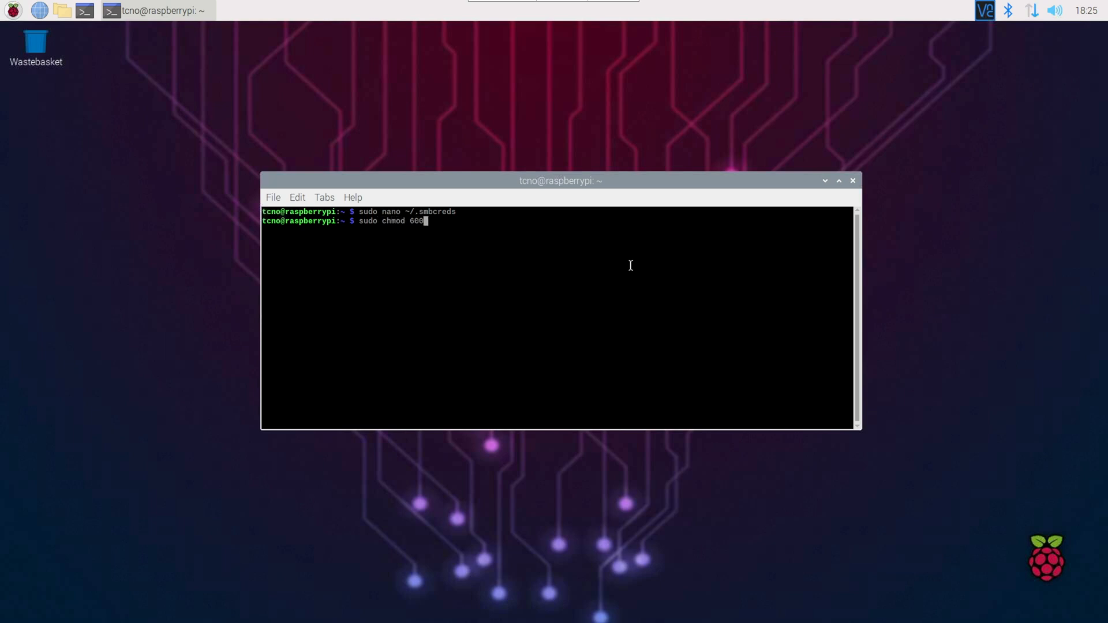
pyautogui.write('~/')
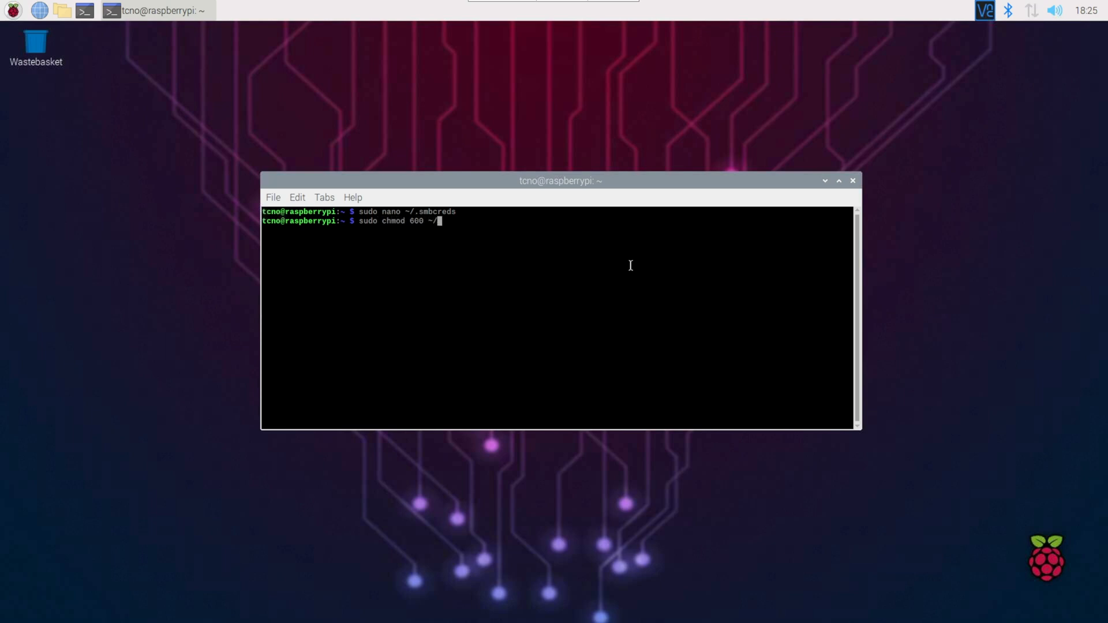
pyautogui.write('.smbcreds')
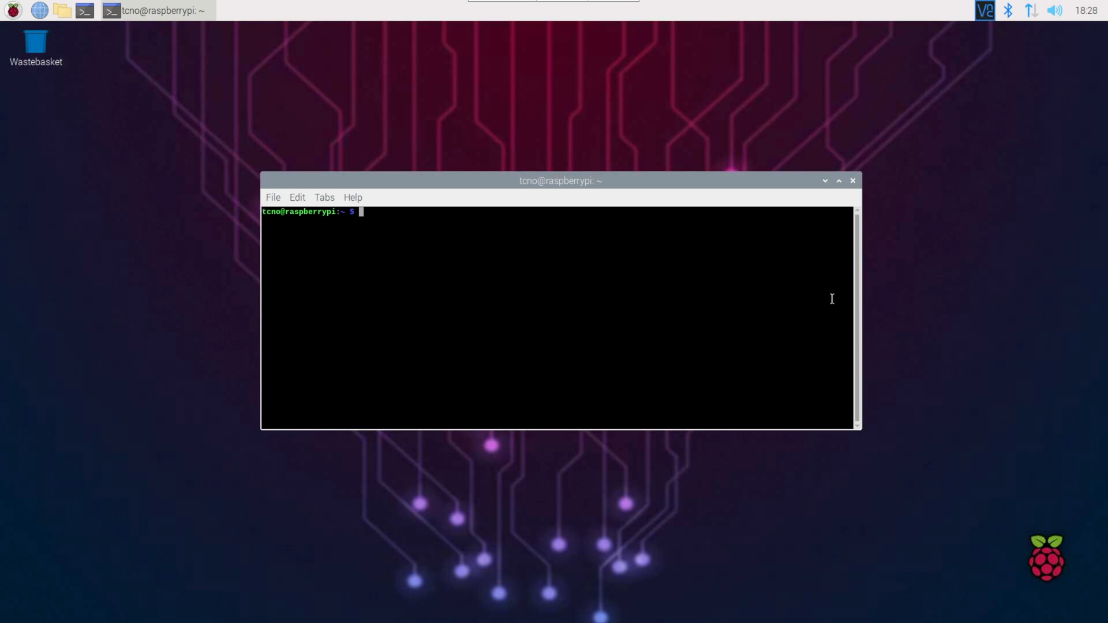
# Start a new fstab line with the //DESKTOP-JD4H8… share and mount point /mnt/pc
pyautogui.write('sud')
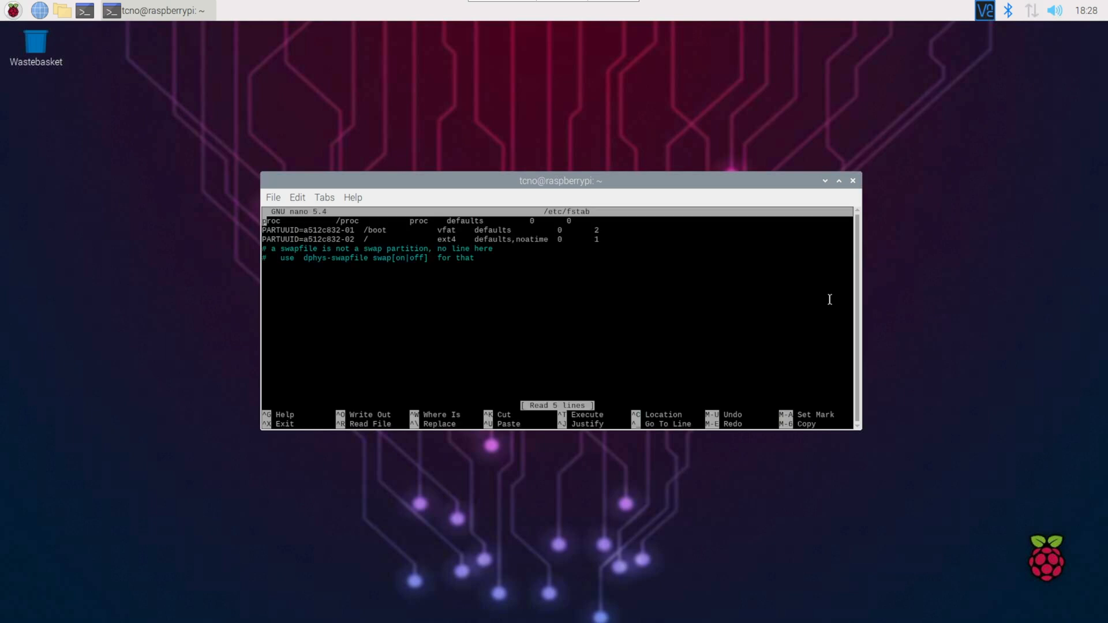
pyautogui.press('Down')
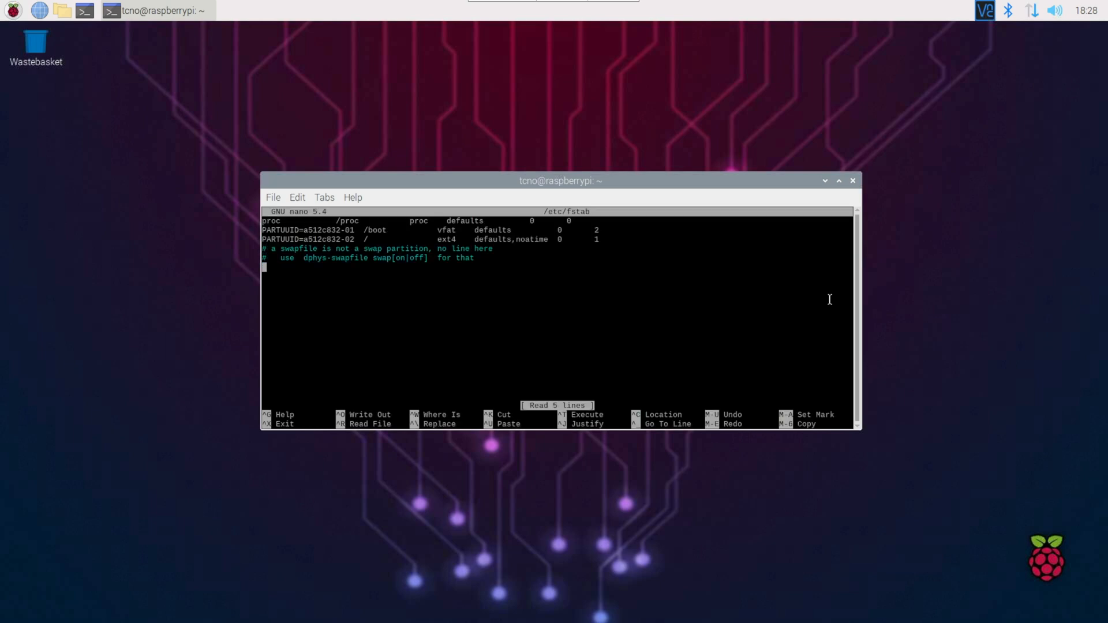
pyautogui.write('//')
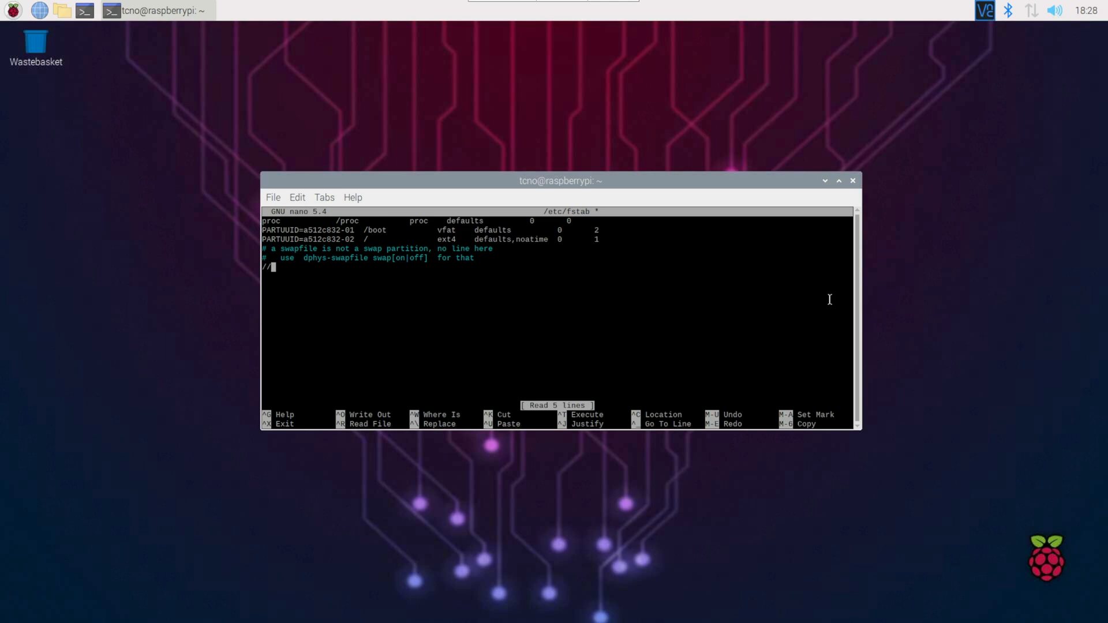
pyautogui.write('DESKTOP-')
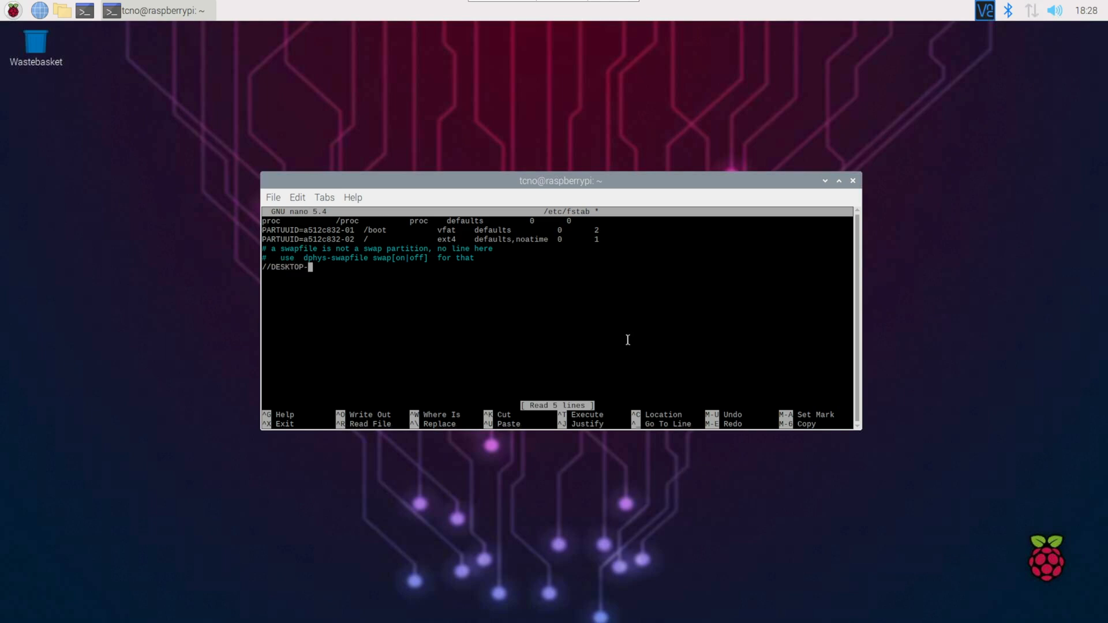
pyautogui.write('JD4H8B0')
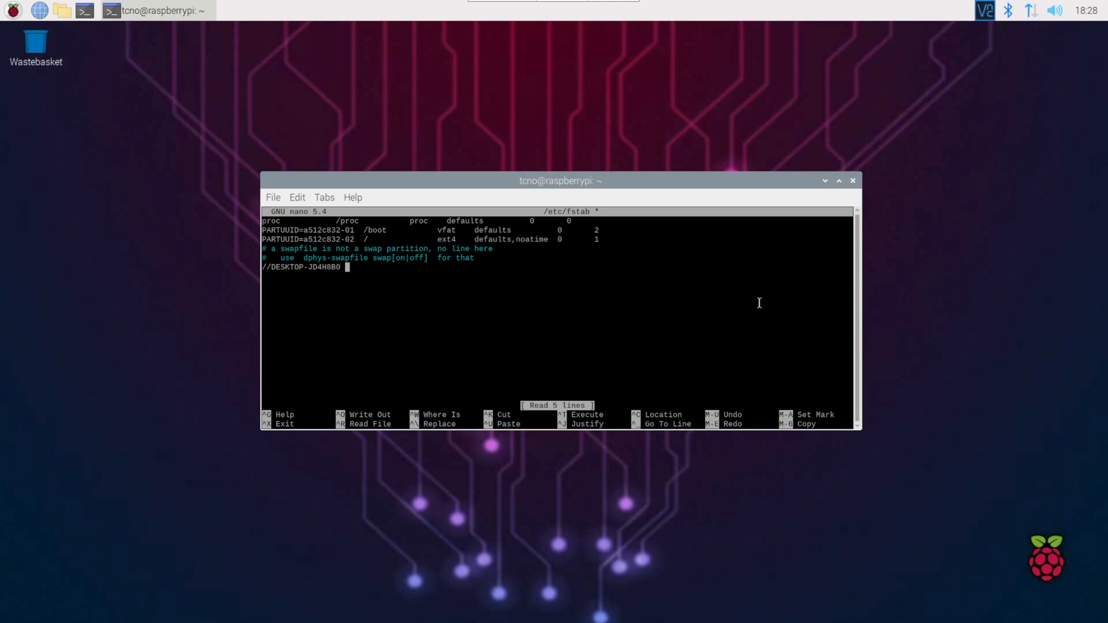
pyautogui.write('/mnt')
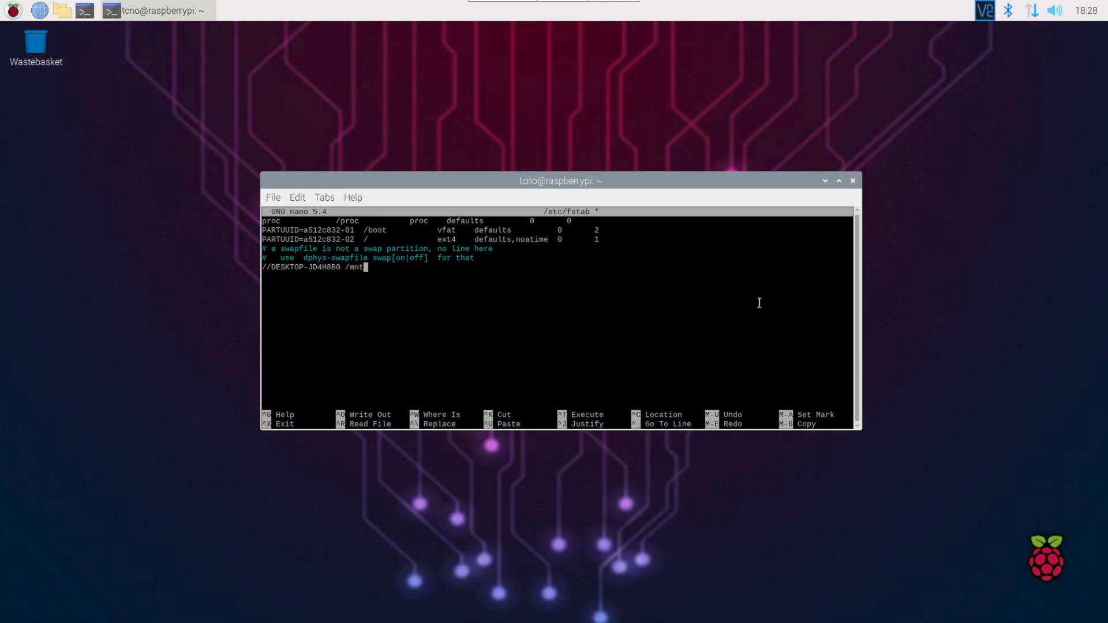
pyautogui.write('/pc')
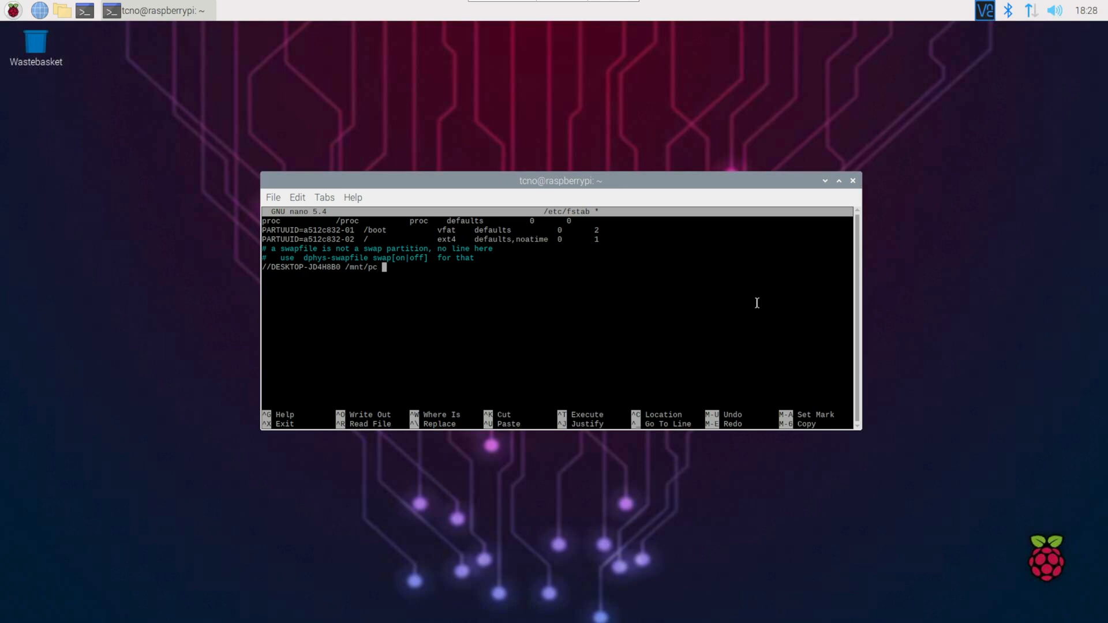
# Add filesystem type cifs and credentials=/home/tcno/.smbcreds to the fstab line
pyautogui.write('cifs')
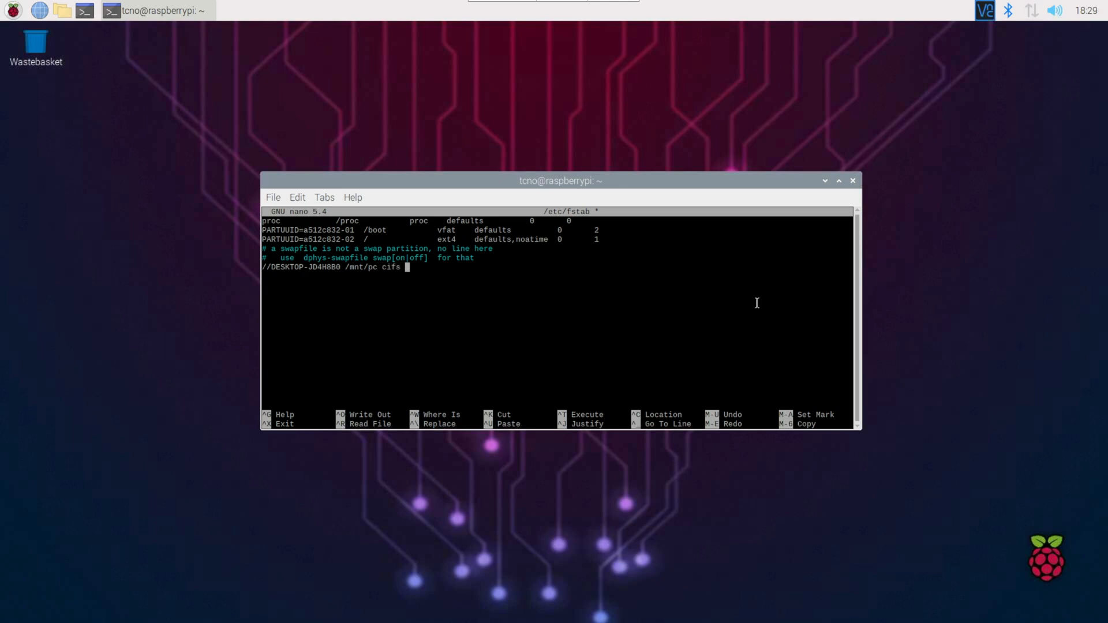
pyautogui.write('credentials')
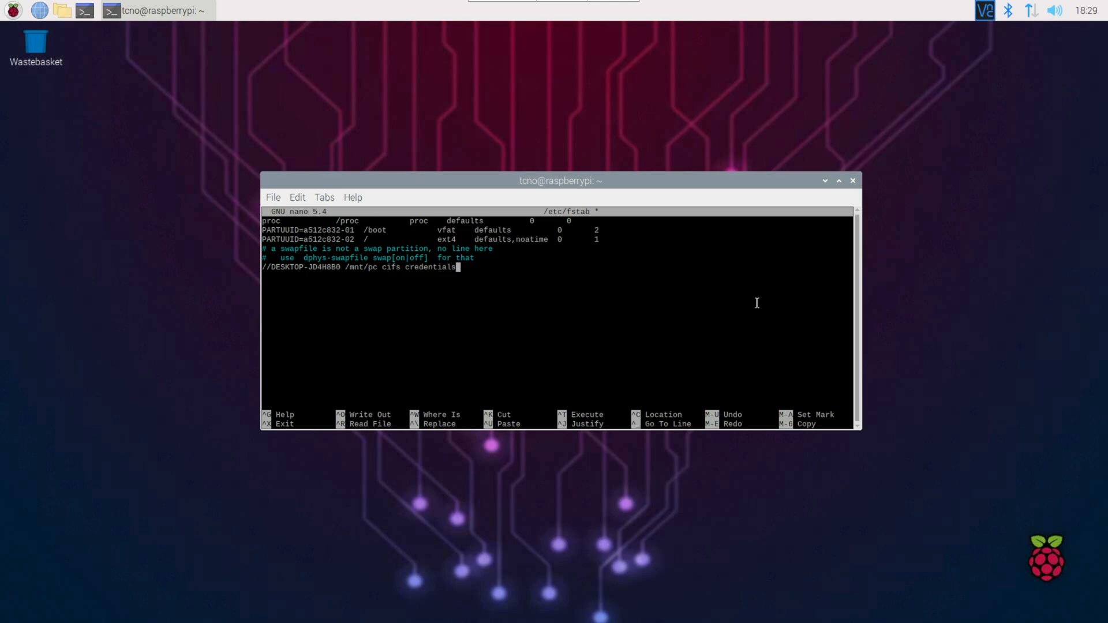
pyautogui.write('=')
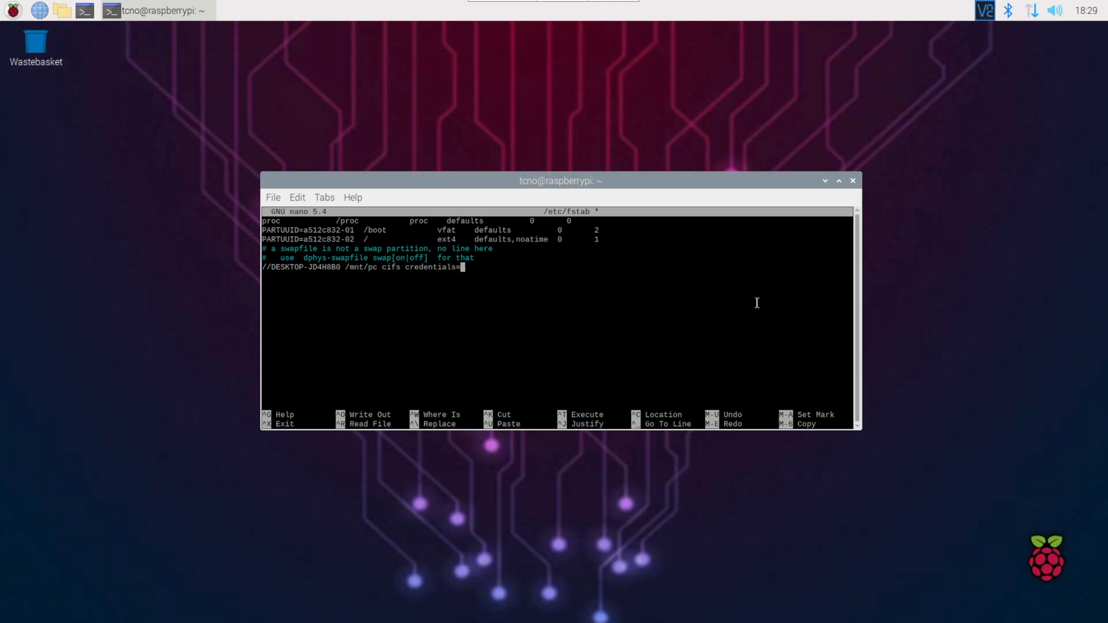
pyautogui.write('~/')
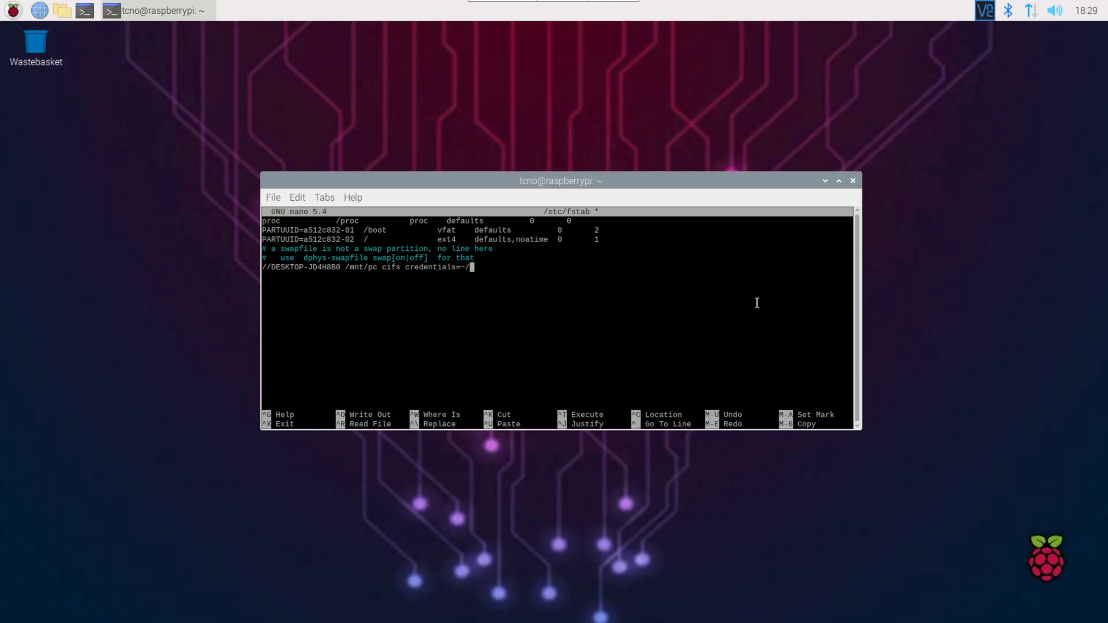
pyautogui.press('BackSpace')
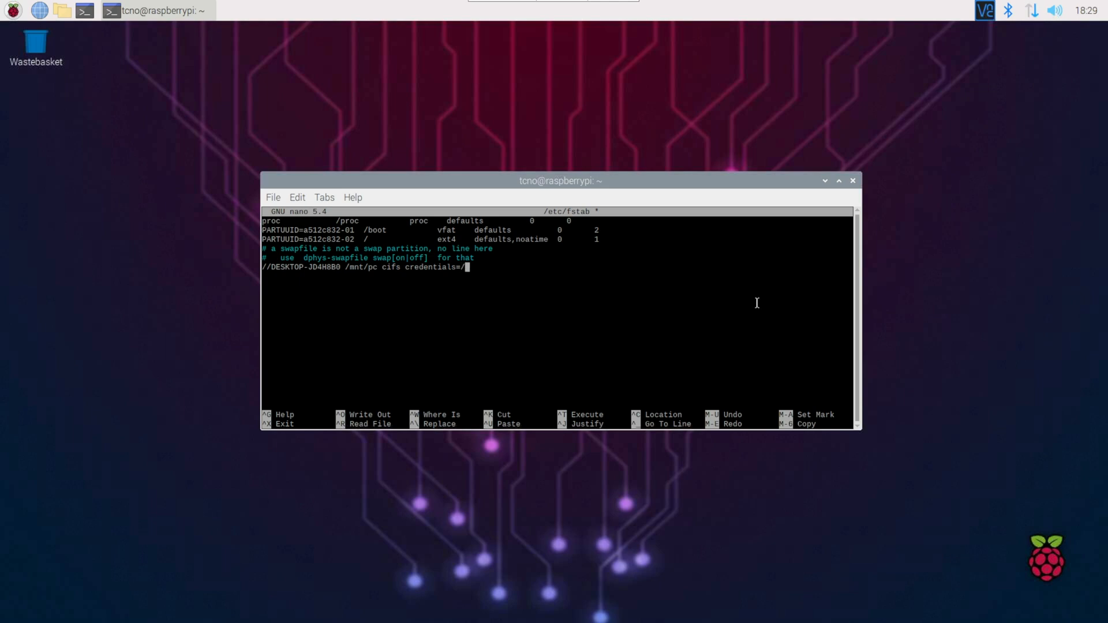
pyautogui.write('home/tcno')
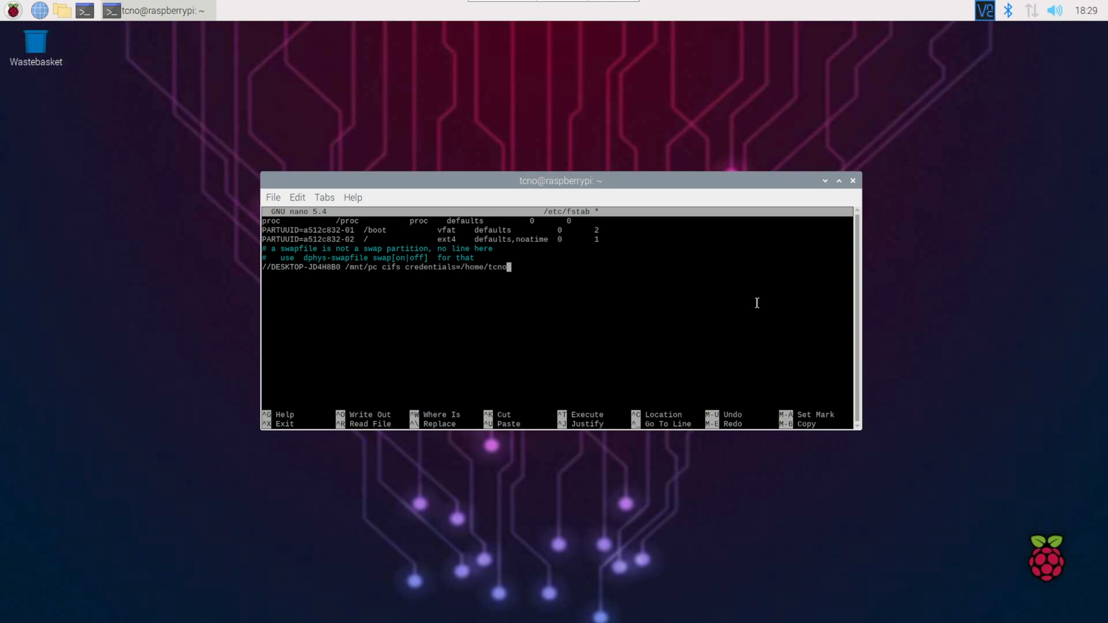
pyautogui.write('/.')
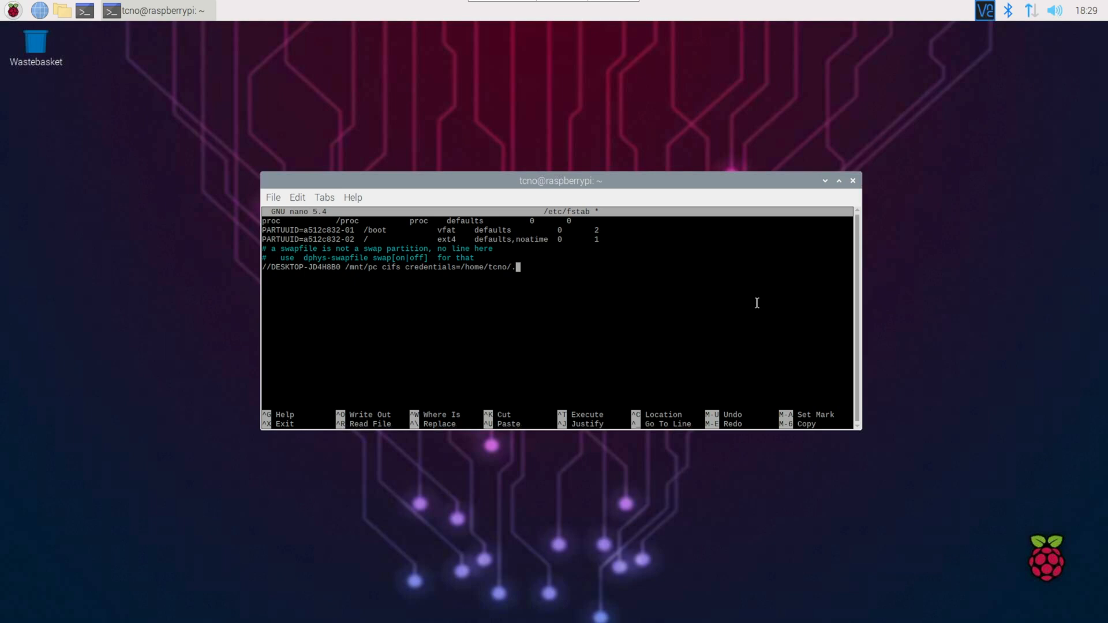
pyautogui.write('smbcreds 0')
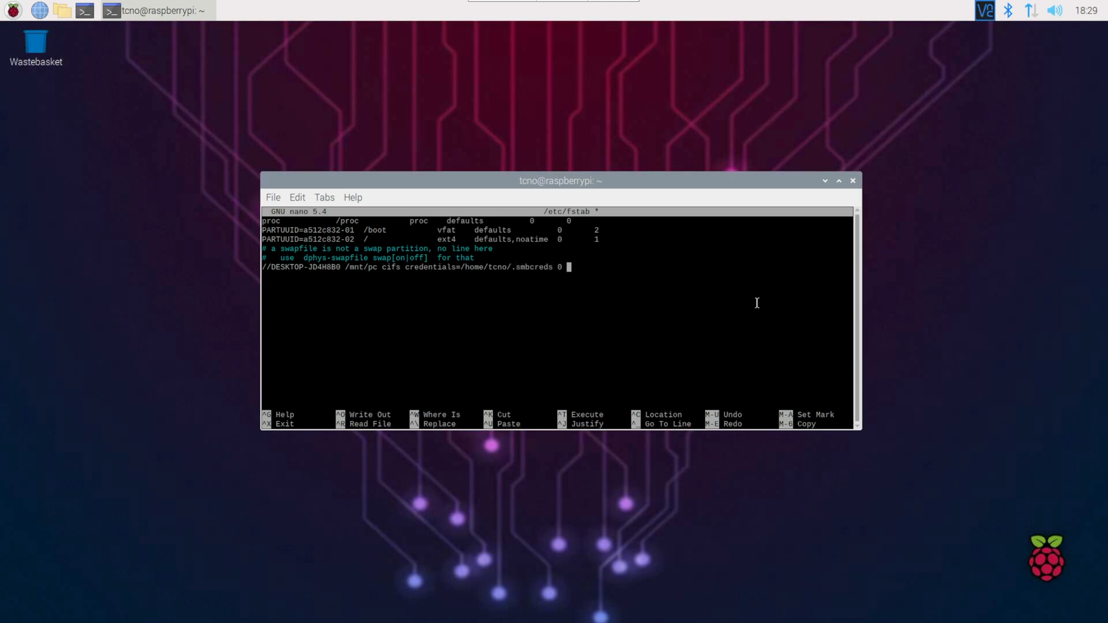
# Save /etc/fstab, exit nano, and run sudo mount for the Clips share
pyautogui.press('ctrl+o')
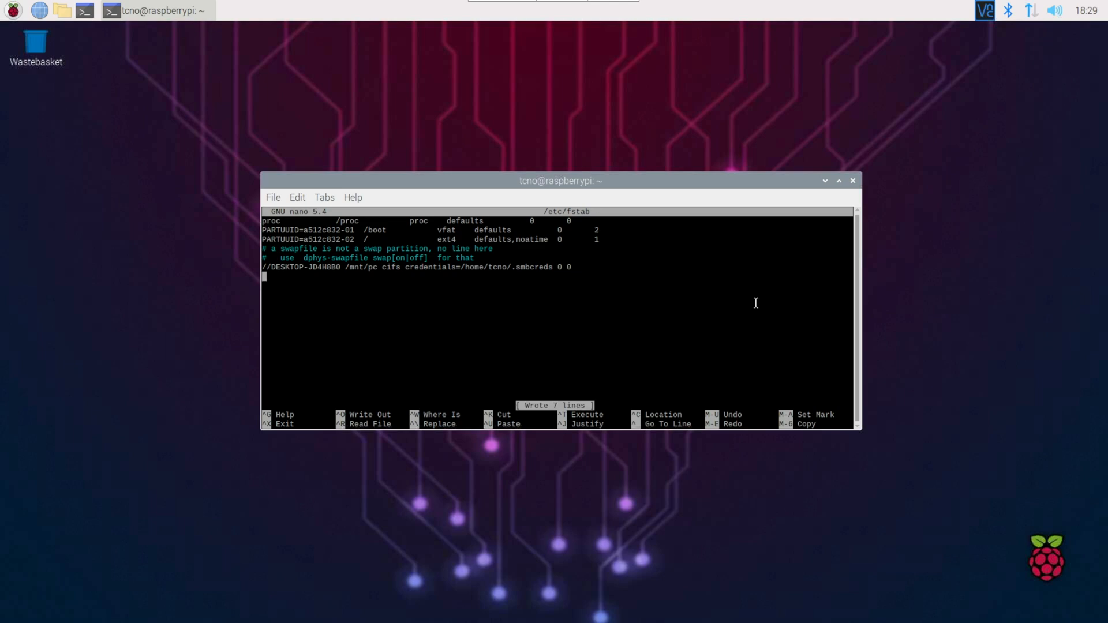
pyautogui.press('ctrl+x')
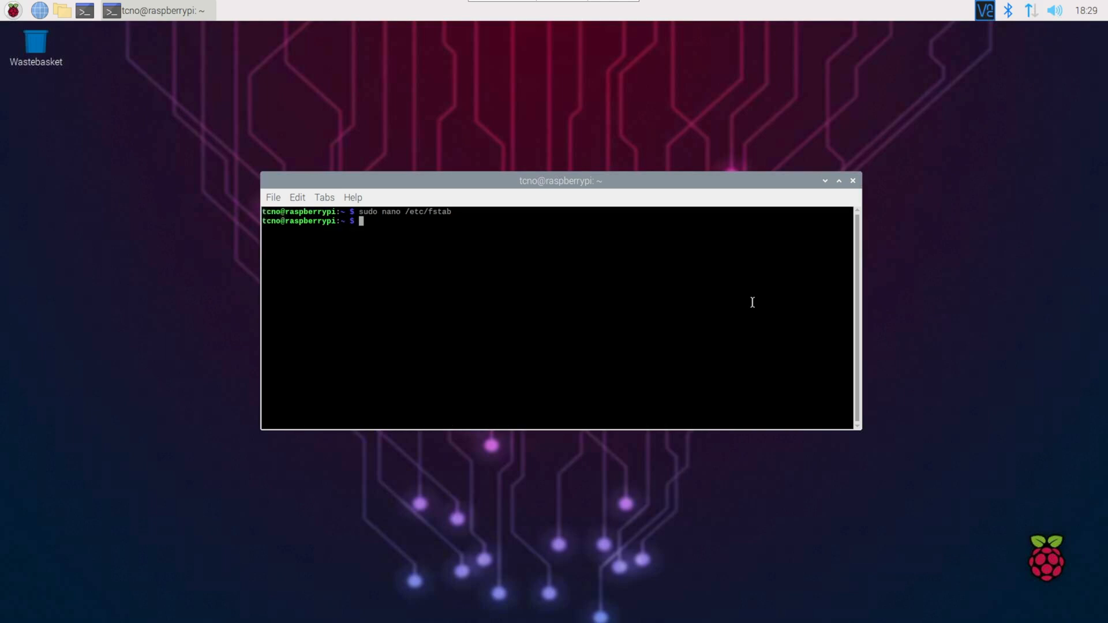
pyautogui.write('sudo mount')
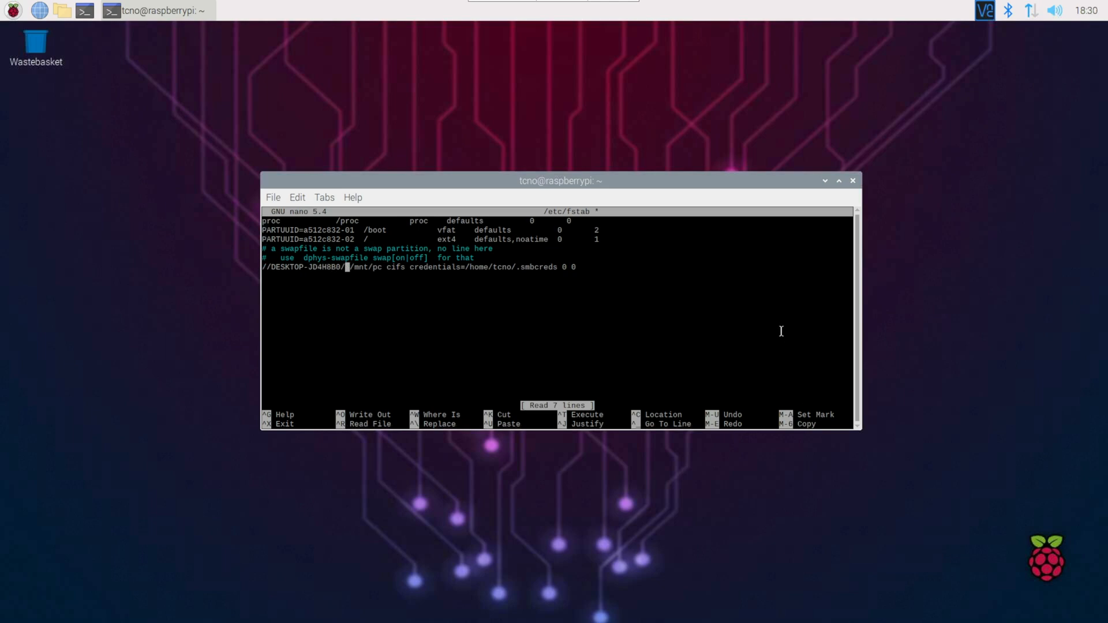
pyautogui.write('Clips')
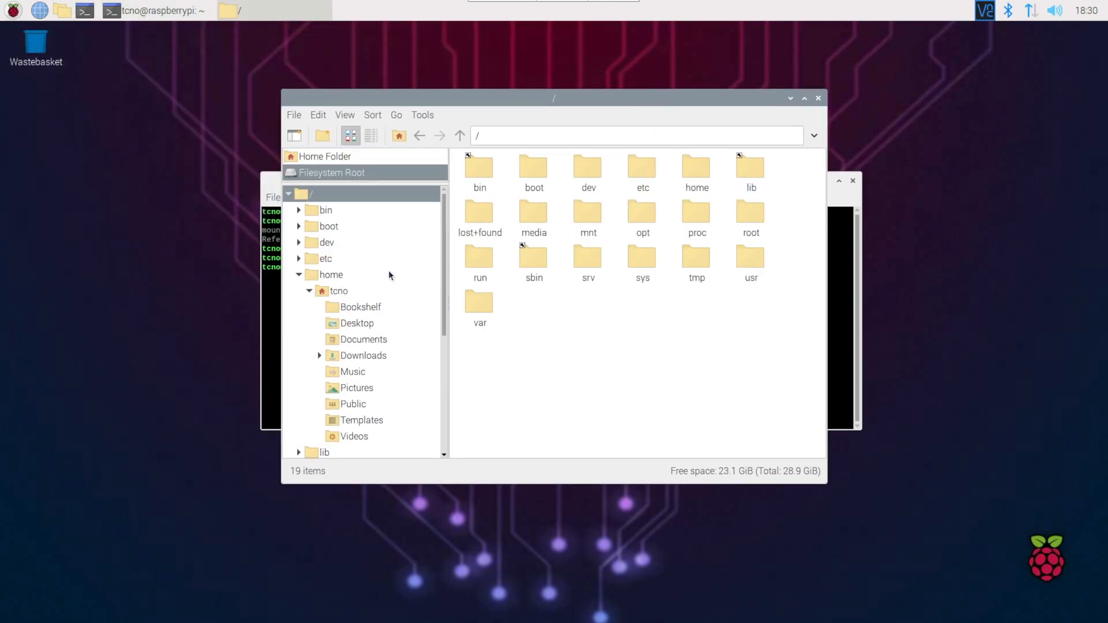
# Browse mnt > pc > Clips - Newer, play Apex Moments 1.mp4 in VLC, then close VLC
pyautogui.doubleClick(588, 213)
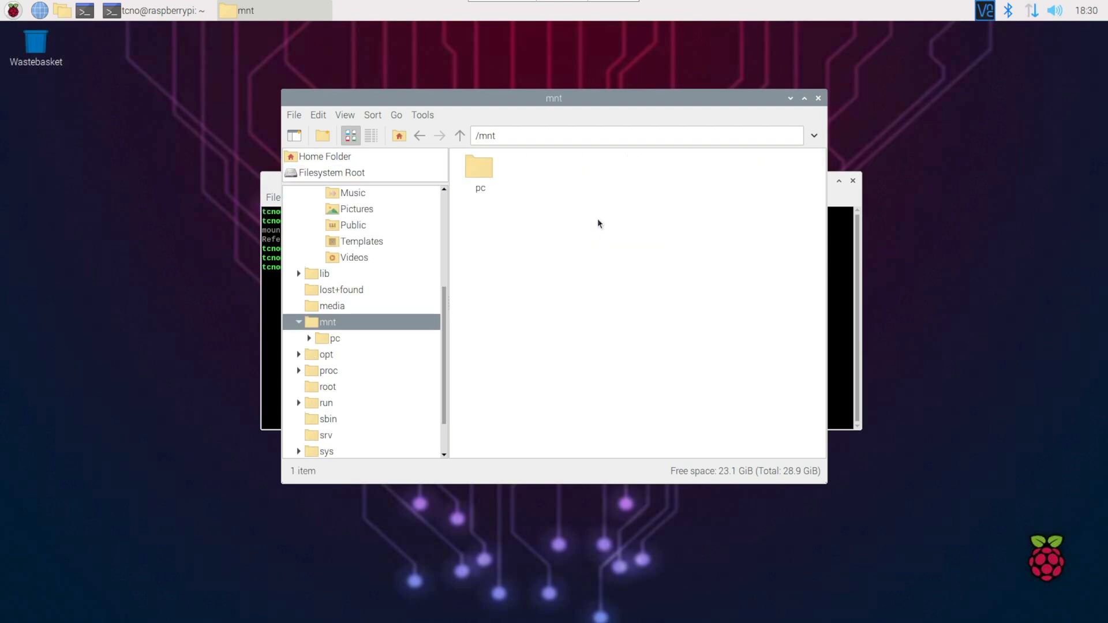
pyautogui.doubleClick(479, 168)
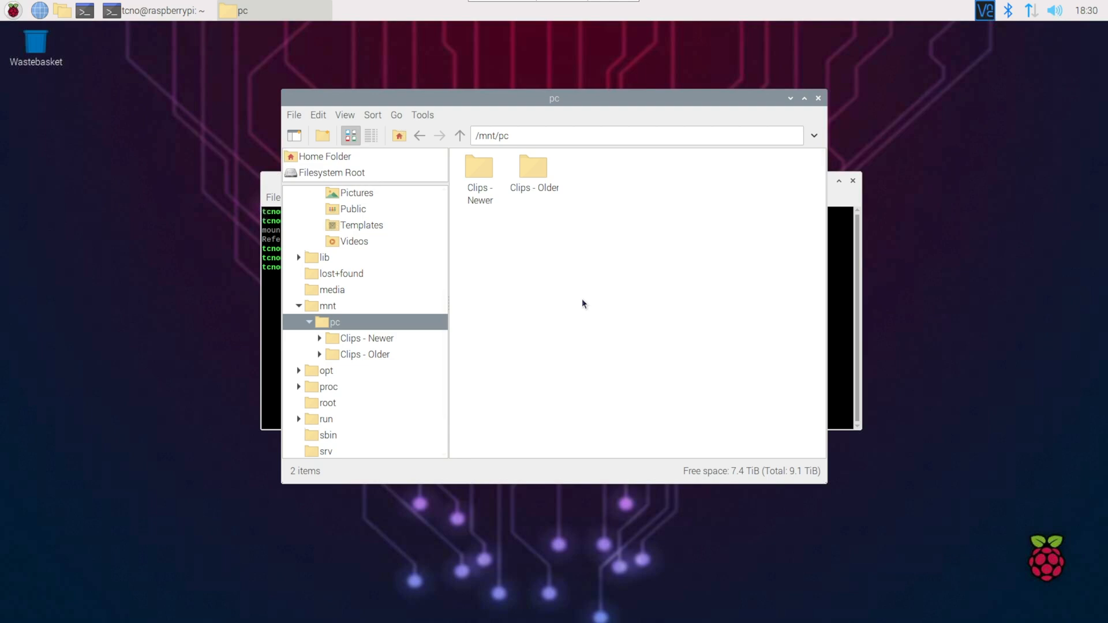
pyautogui.moveTo(498, 182)
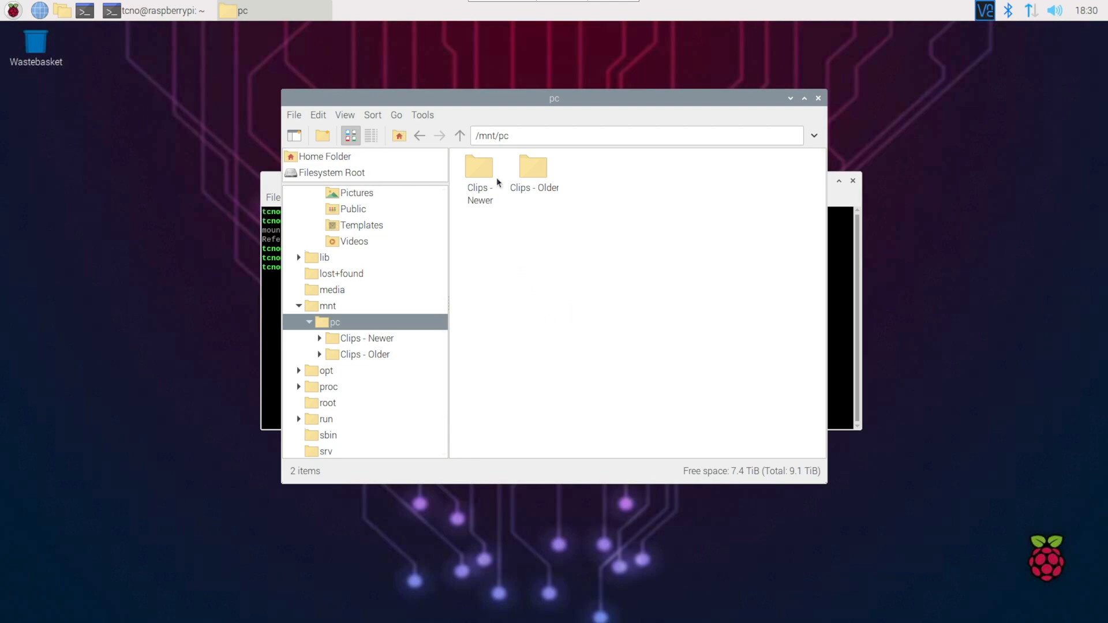
pyautogui.doubleClick(479, 168)
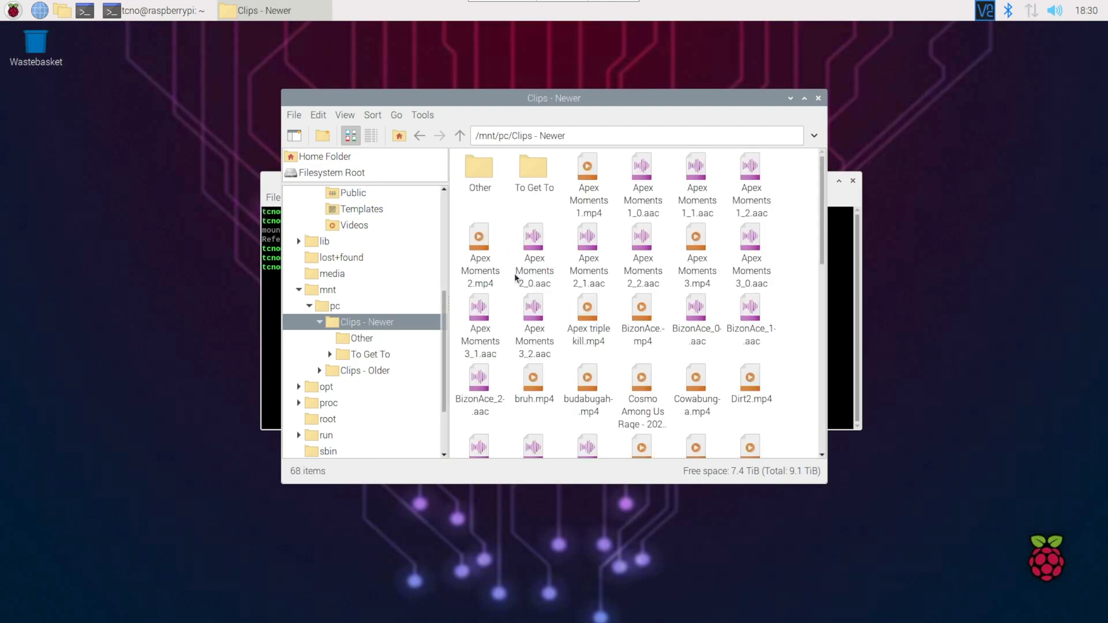
pyautogui.moveTo(596, 191)
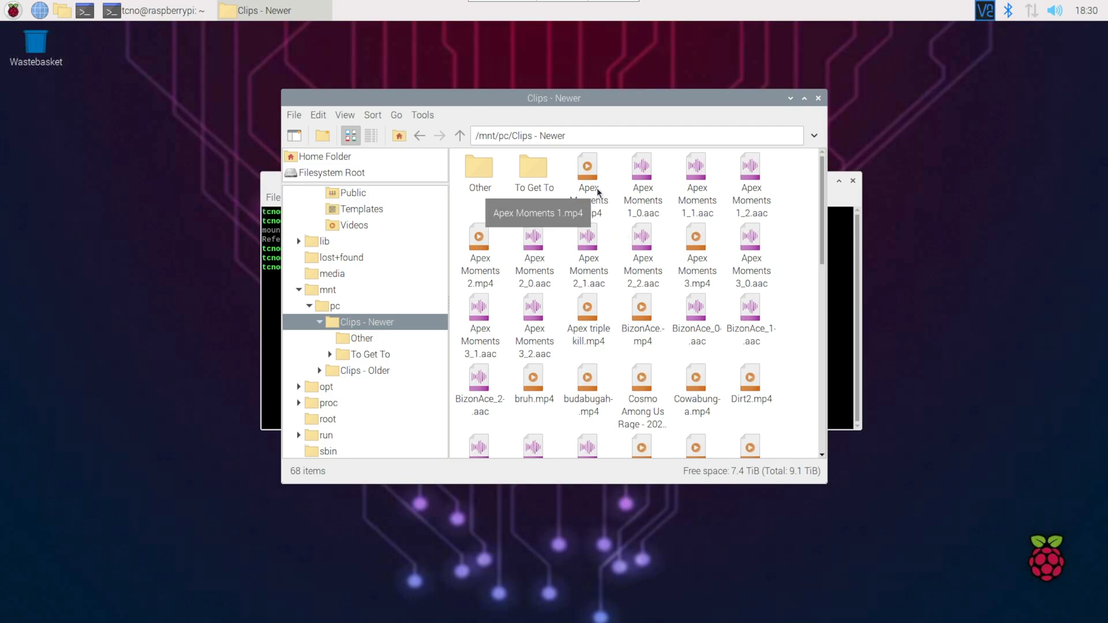
pyautogui.doubleClick(587, 168)
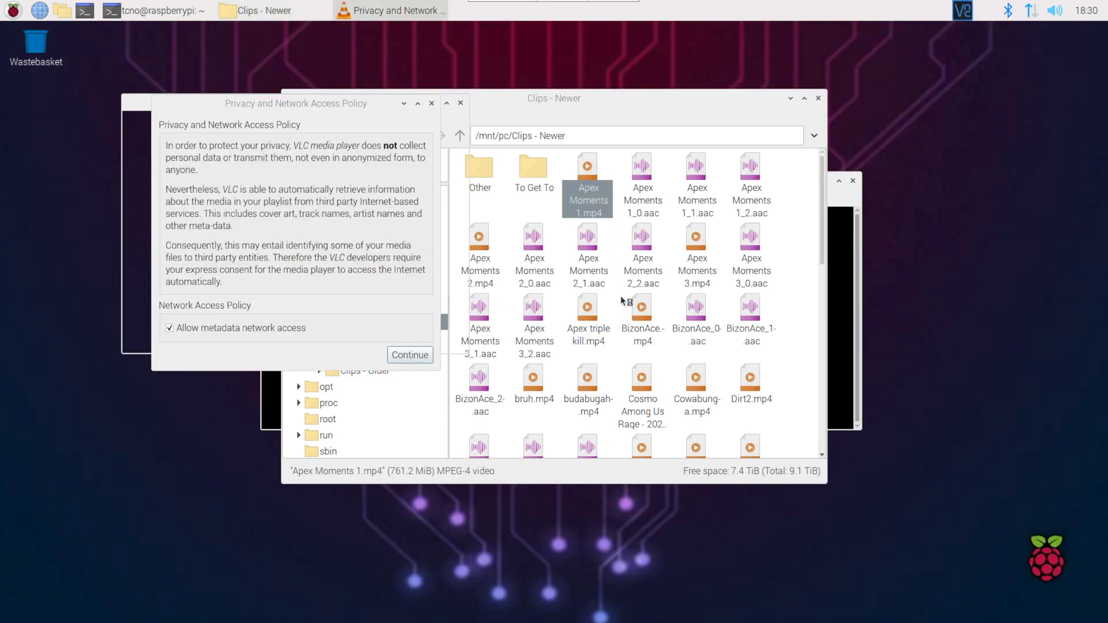
pyautogui.click(410, 355)
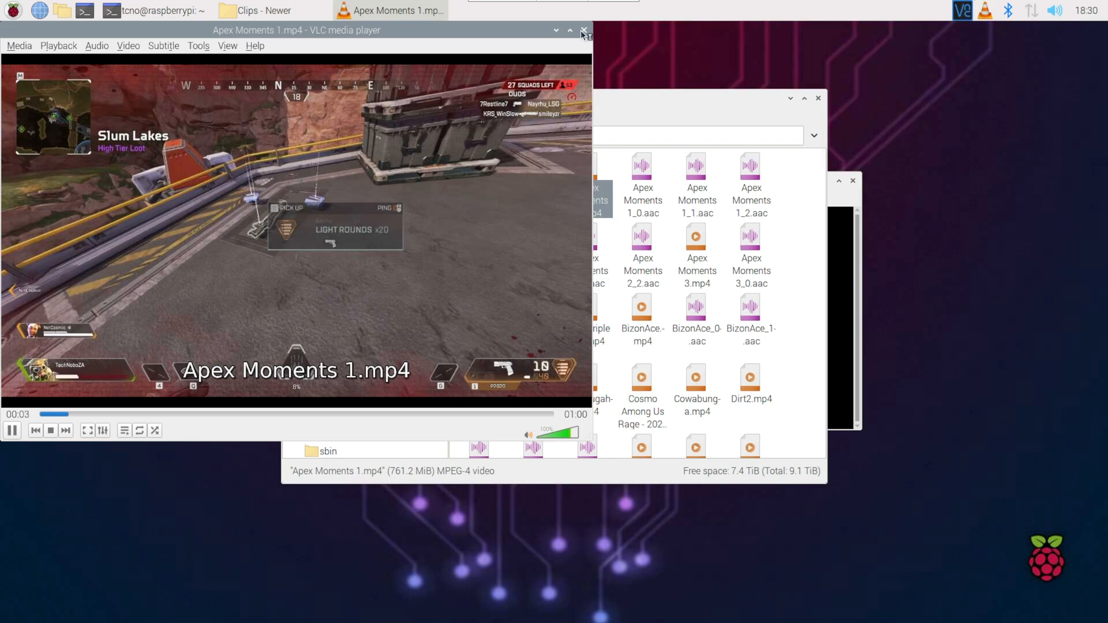
pyautogui.click(583, 30)
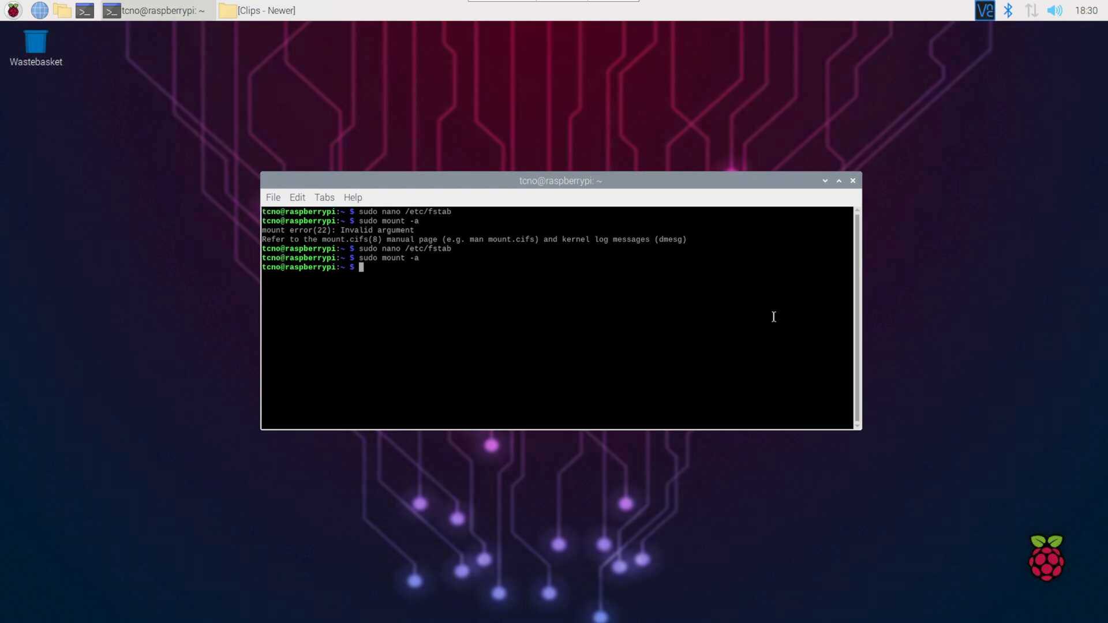
pyautogui.moveTo(704, 317)
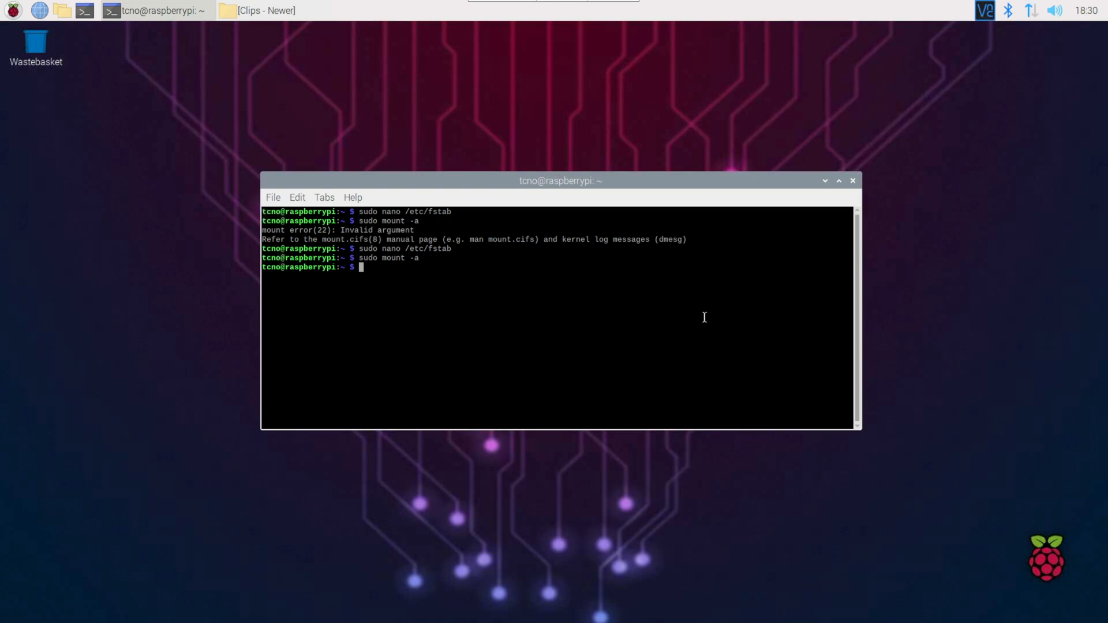
# Reopen /etc/fstab in nano to check the //DESKTOP…/Clips cifs line, then exit
pyautogui.write('sudo nano /etc/fstab')
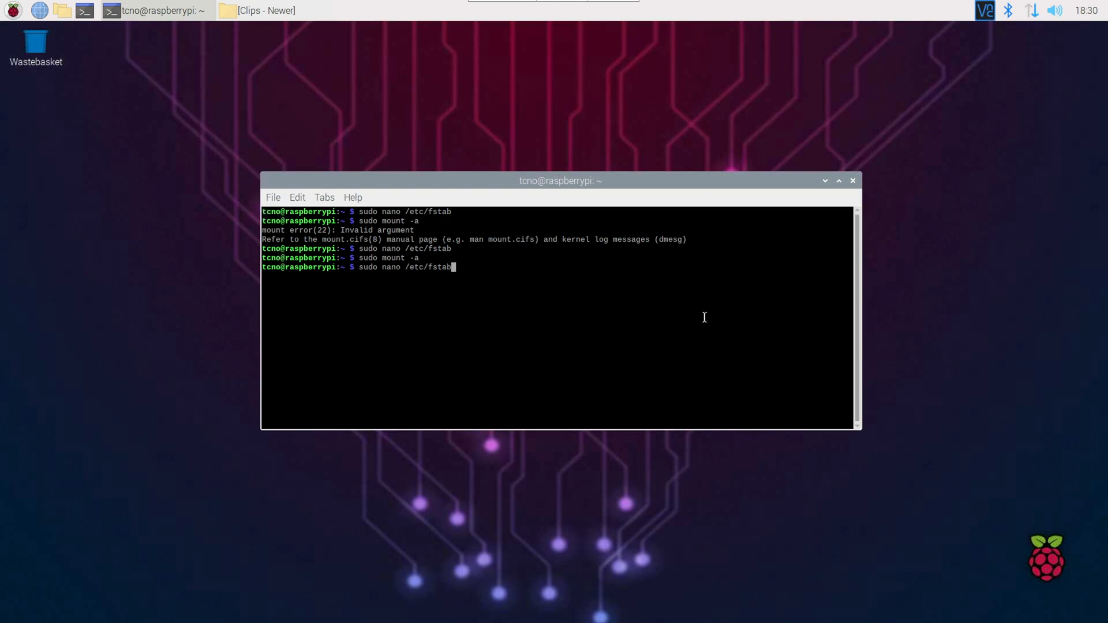
pyautogui.press('Return')
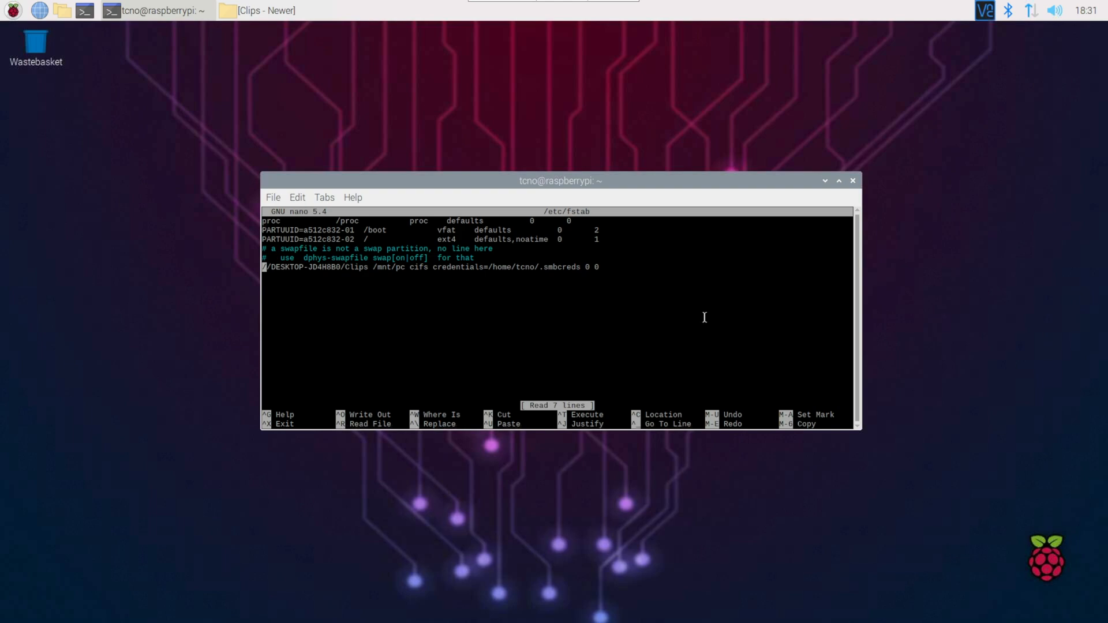
pyautogui.moveTo(414, 272)
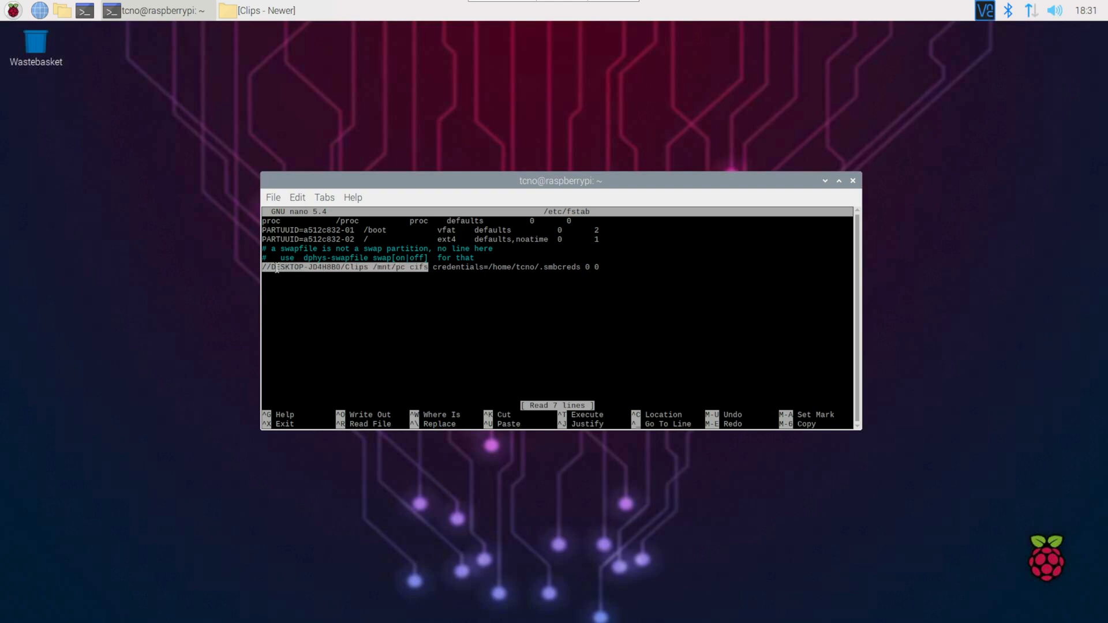
pyautogui.press('ctrl+x')
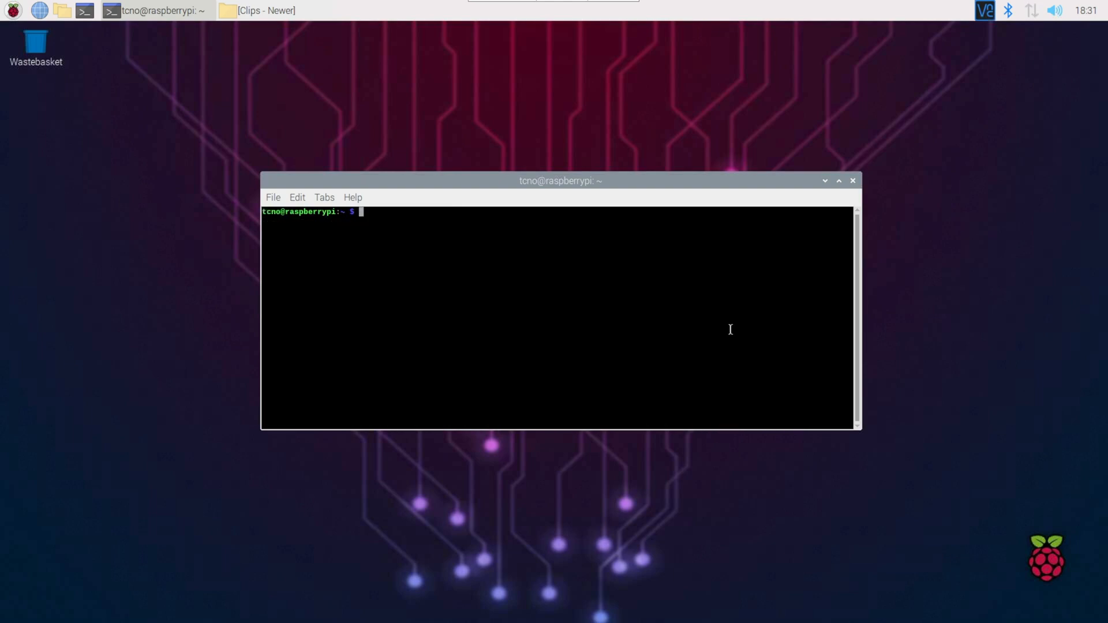
# Type a manual cifs mount of //DESKTOP-JD4H8BO/Clips with user tcno, cancel it, and begin mkdir /mnt/test
pyautogui.write('sudo mount')
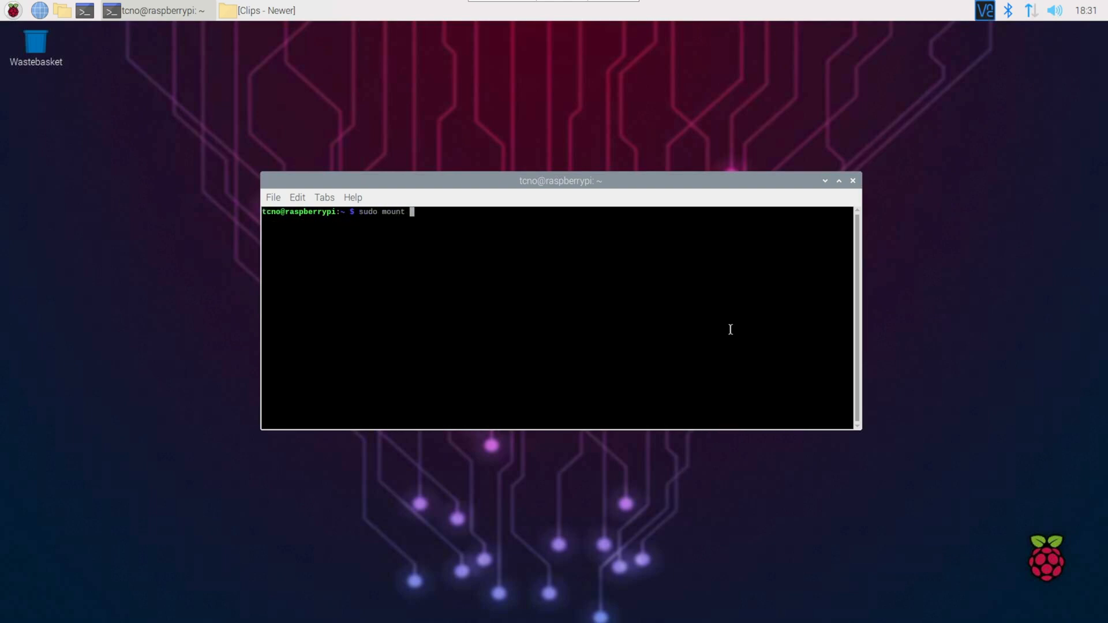
pyautogui.write('-t cifs')
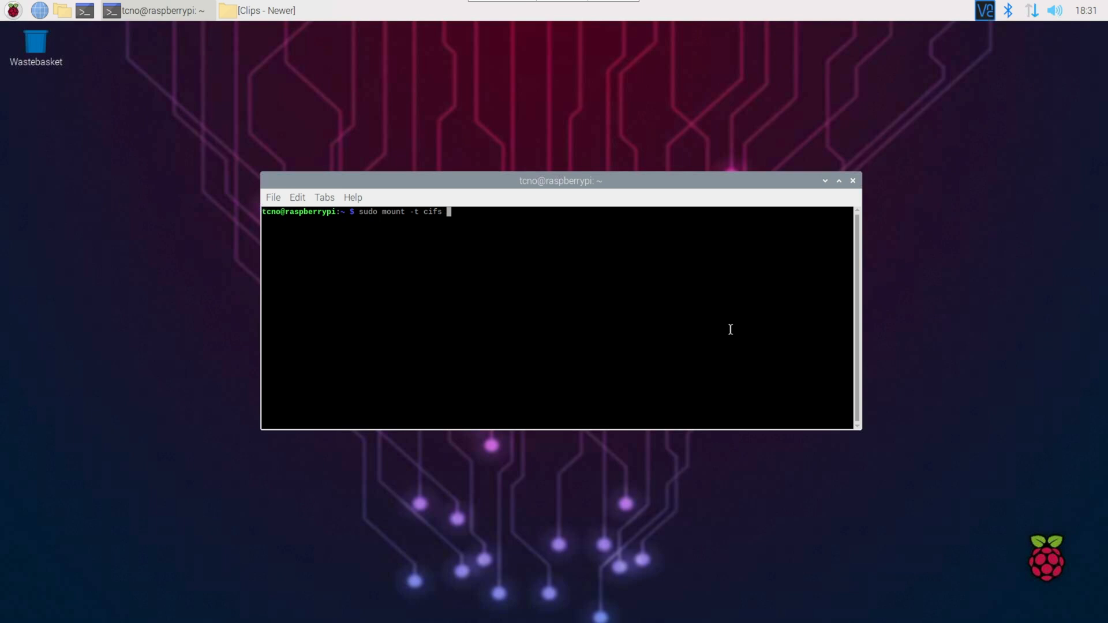
pyautogui.write('//DESKTOP-JD4H8BO/Clips /mnt/pc cifs')
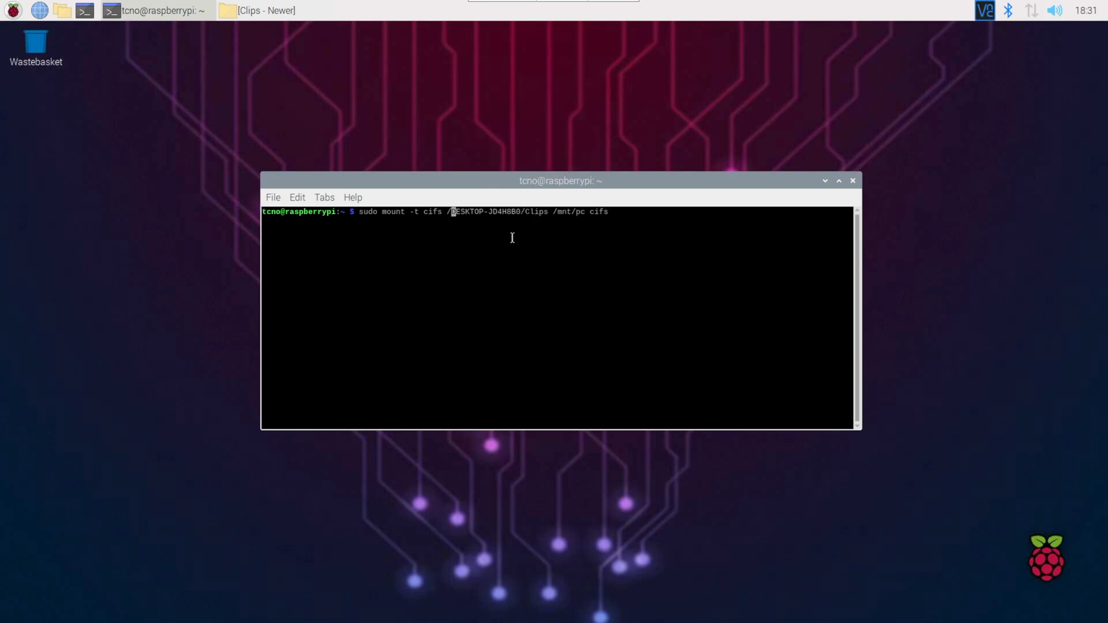
pyautogui.write('/')
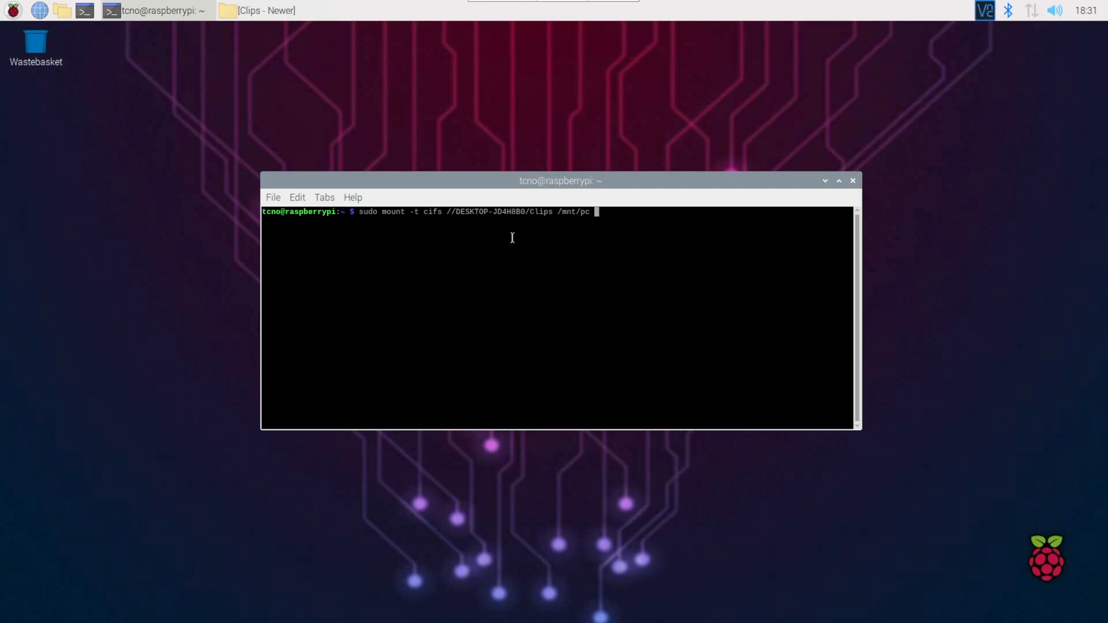
pyautogui.write('-o user')
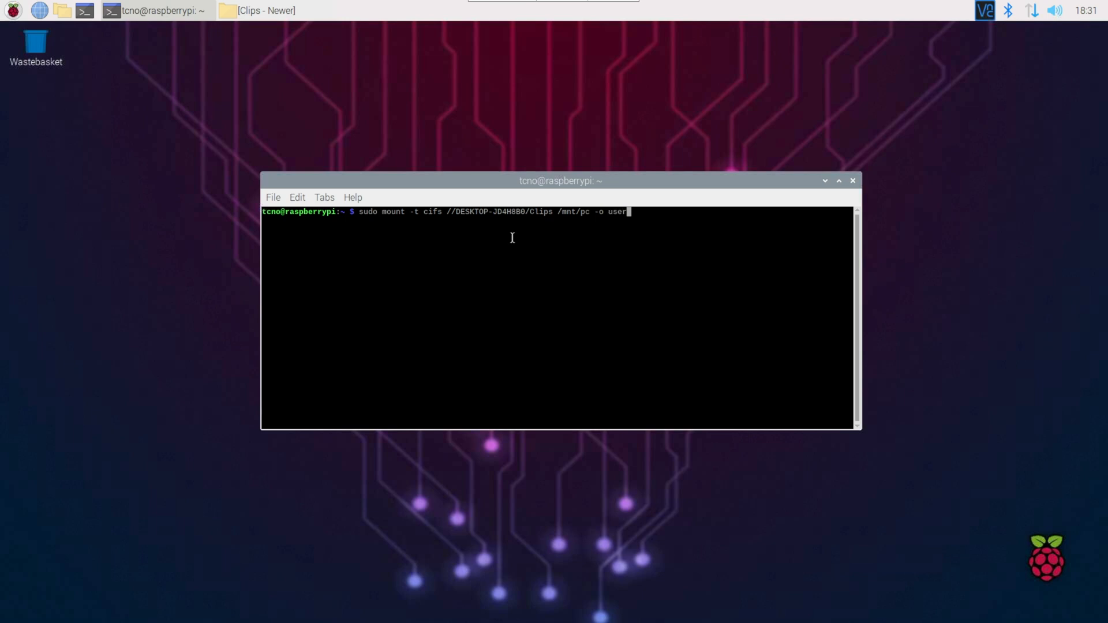
pyautogui.write('=tcno,')
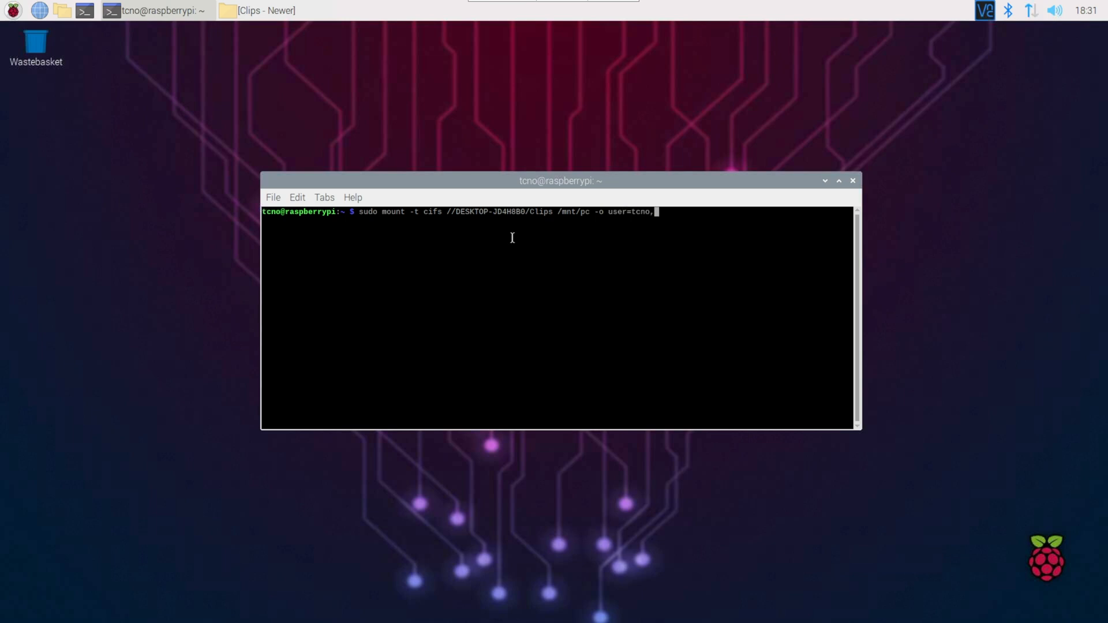
pyautogui.write('pass=pass')
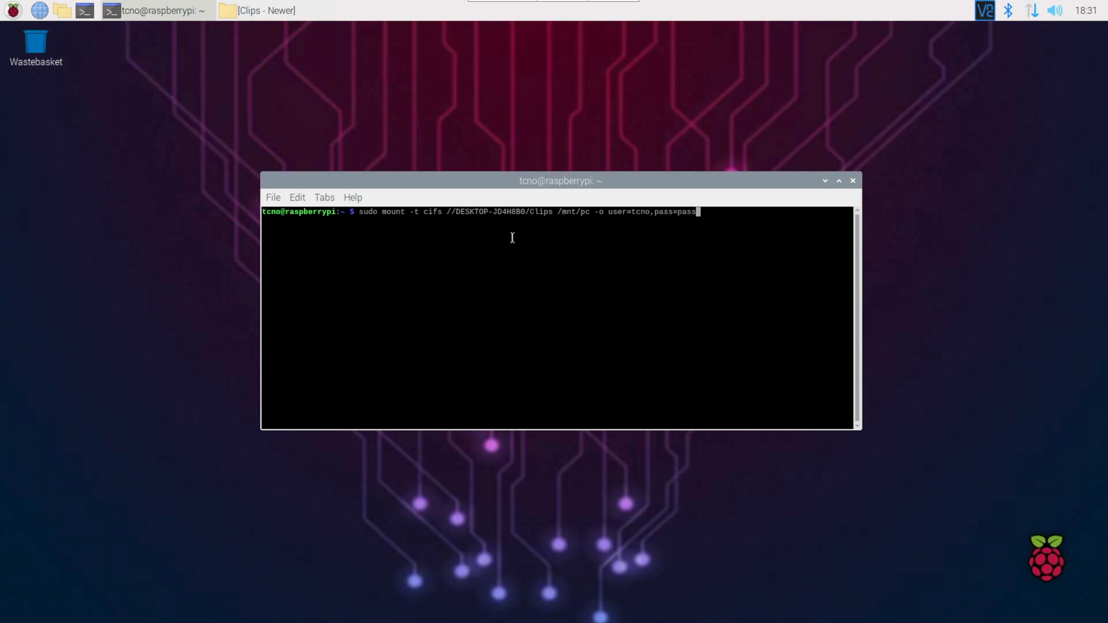
pyautogui.write('word')
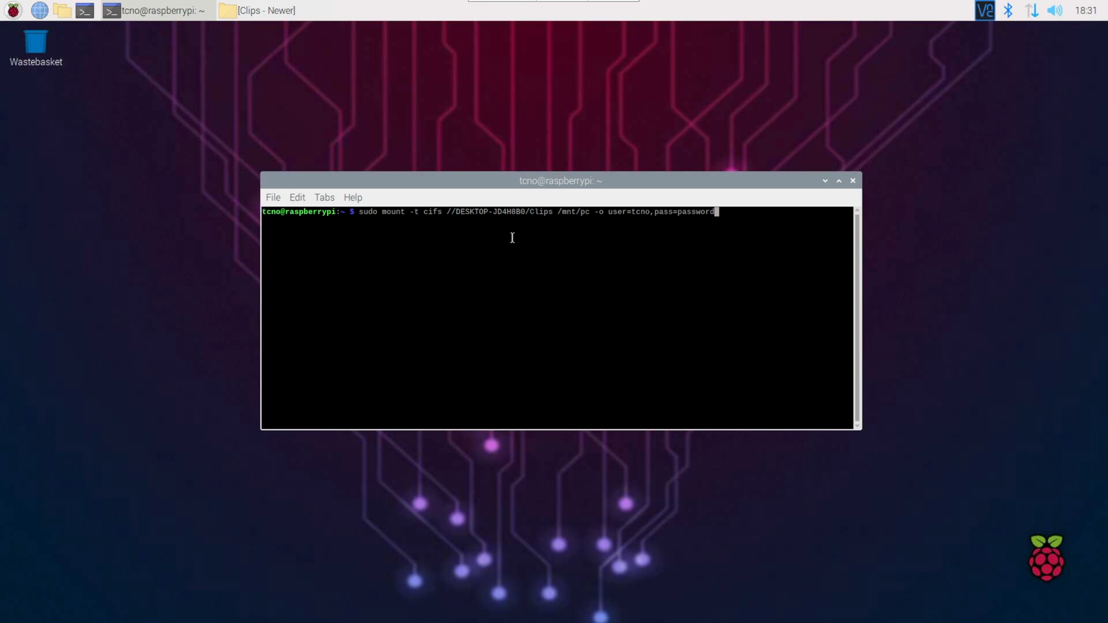
pyautogui.press('ctrl+c')
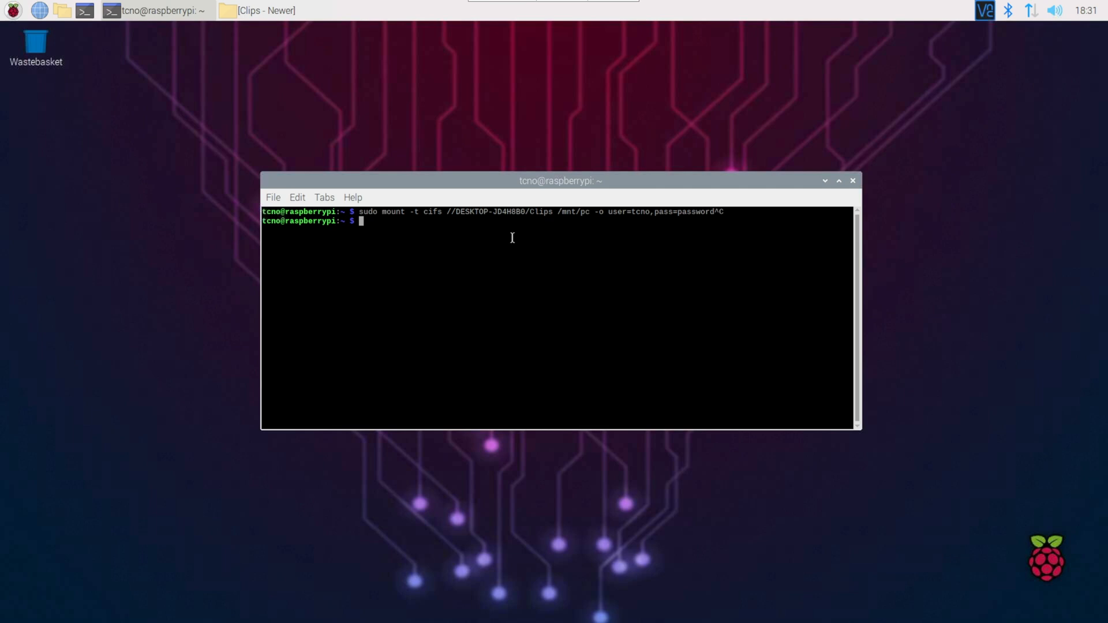
pyautogui.write('mkdir /mnt/t')
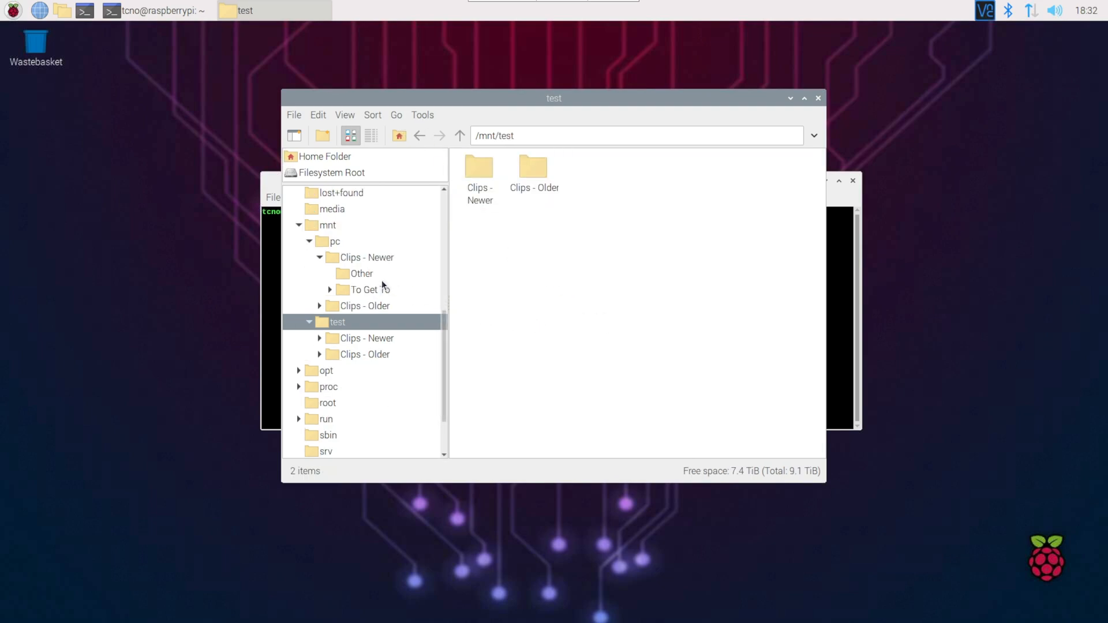
# Select the pc and test folders under /mnt to compare their Clips folders
pyautogui.click(336, 241)
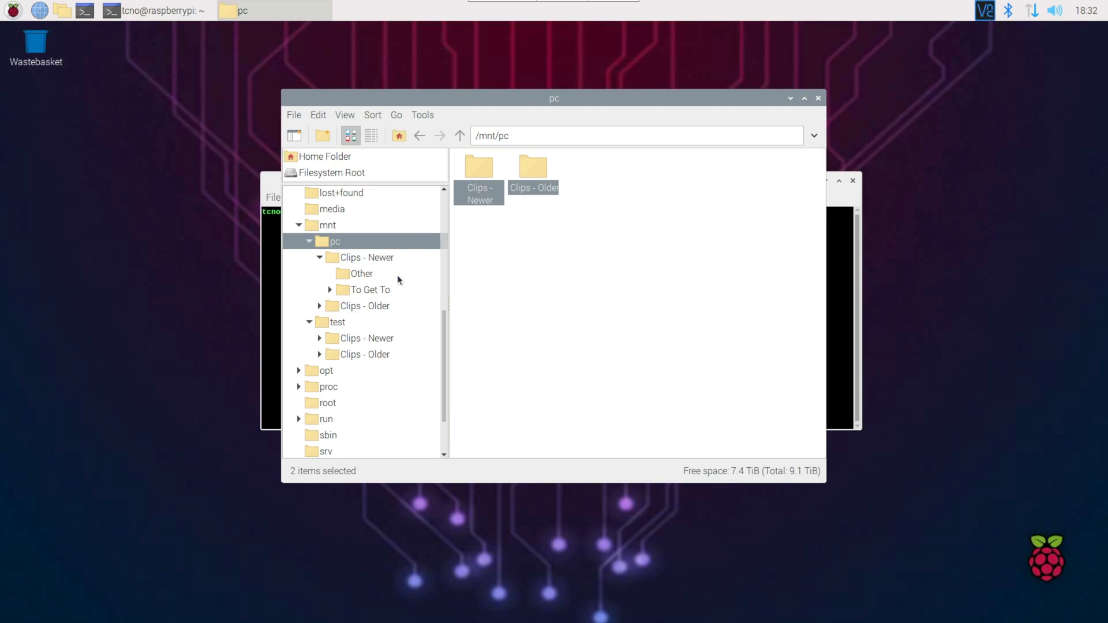
pyautogui.click(338, 322)
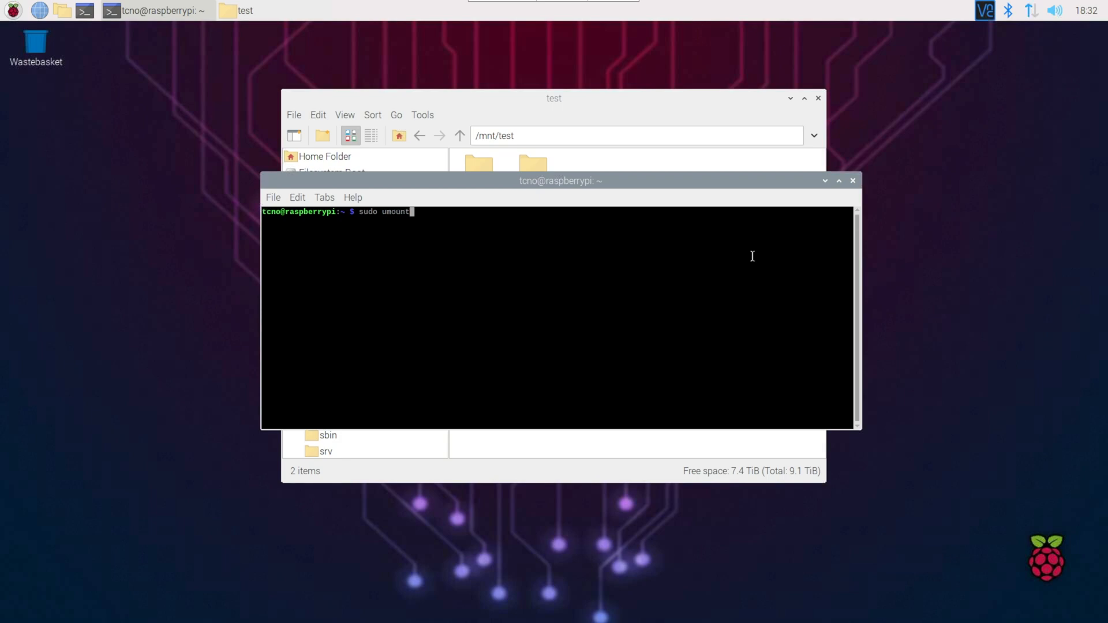
# Unmount the /mnt/test share with sudo umount
pyautogui.write('/')
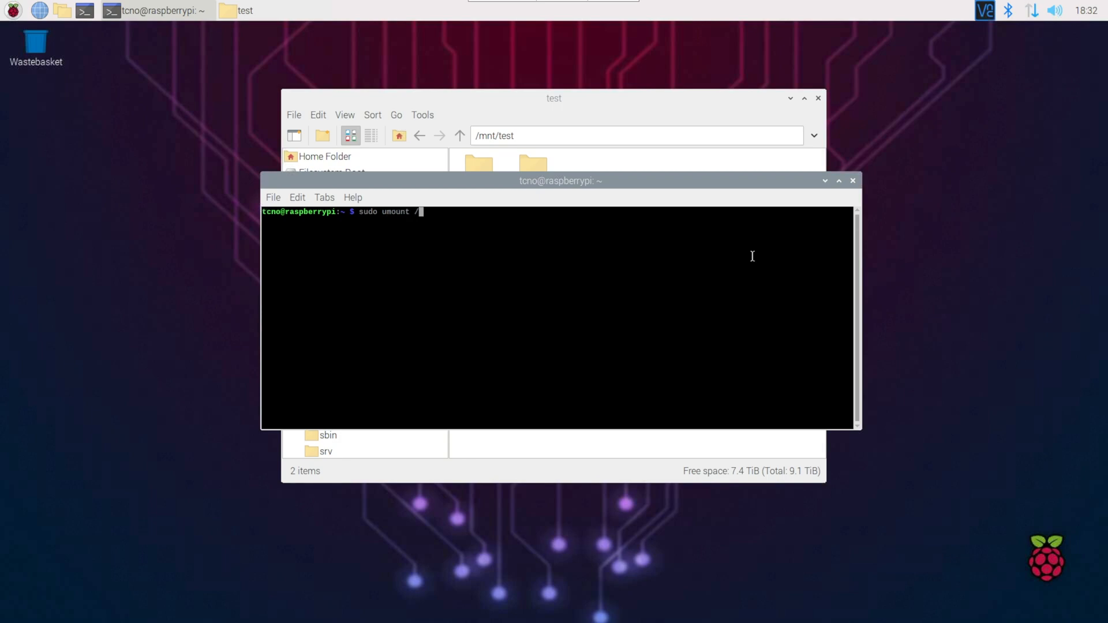
pyautogui.write('mnt/test')
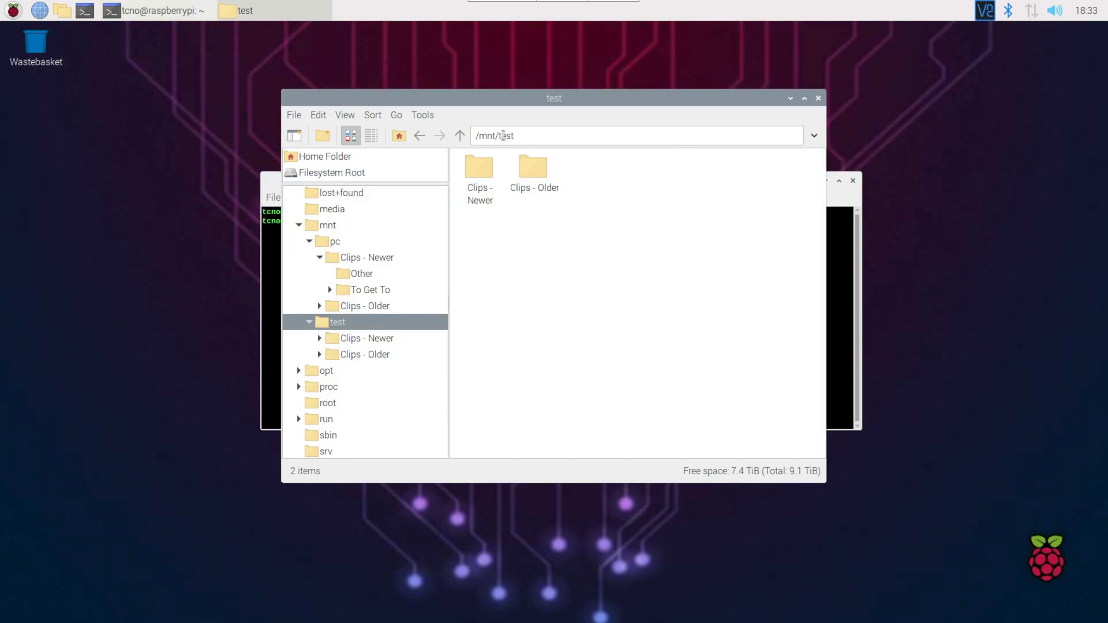
# From /mnt, open the pc folder to confirm both Clips folders remain
pyautogui.rightClick(610, 245)
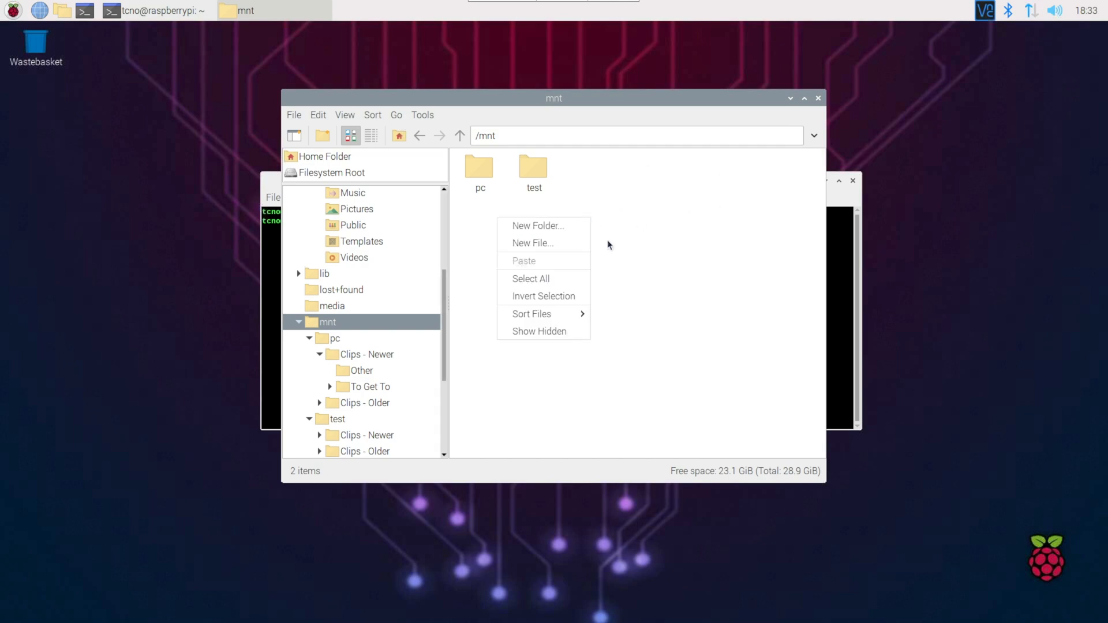
pyautogui.doubleClick(533, 168)
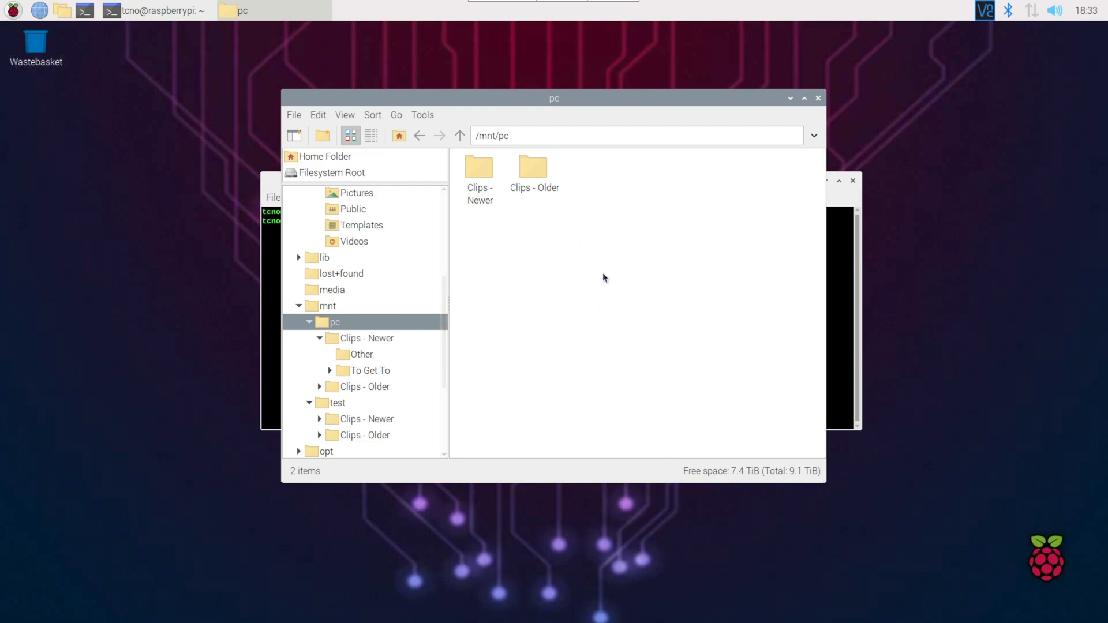
pyautogui.moveTo(812, 265)
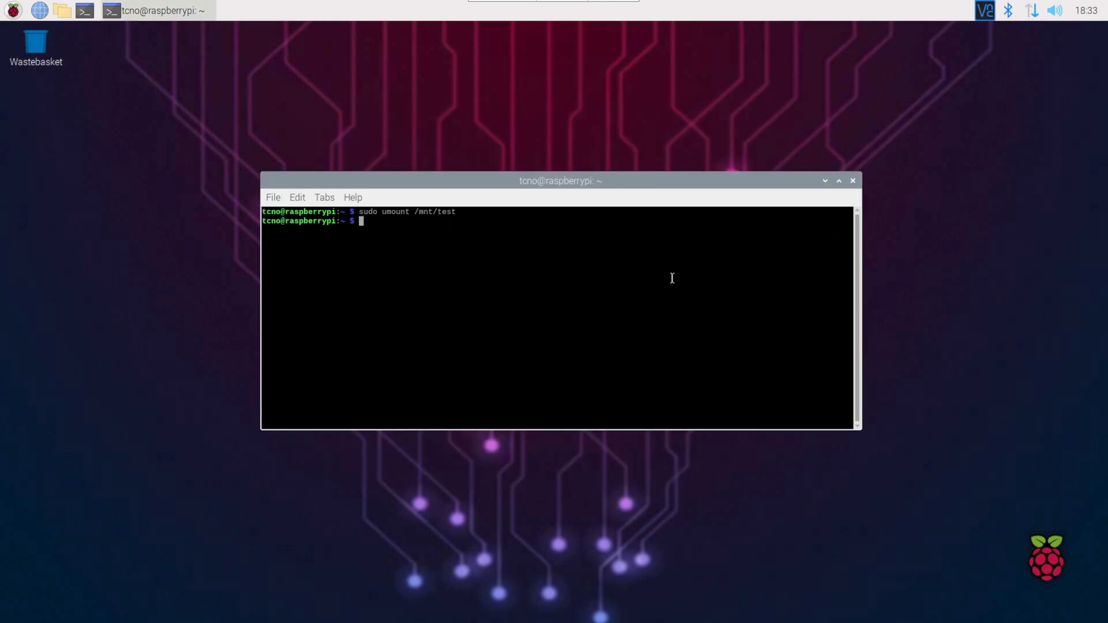
# Reopen /etc/fstab in nano with sudo, then minimise the terminal
pyautogui.write('sudo na')
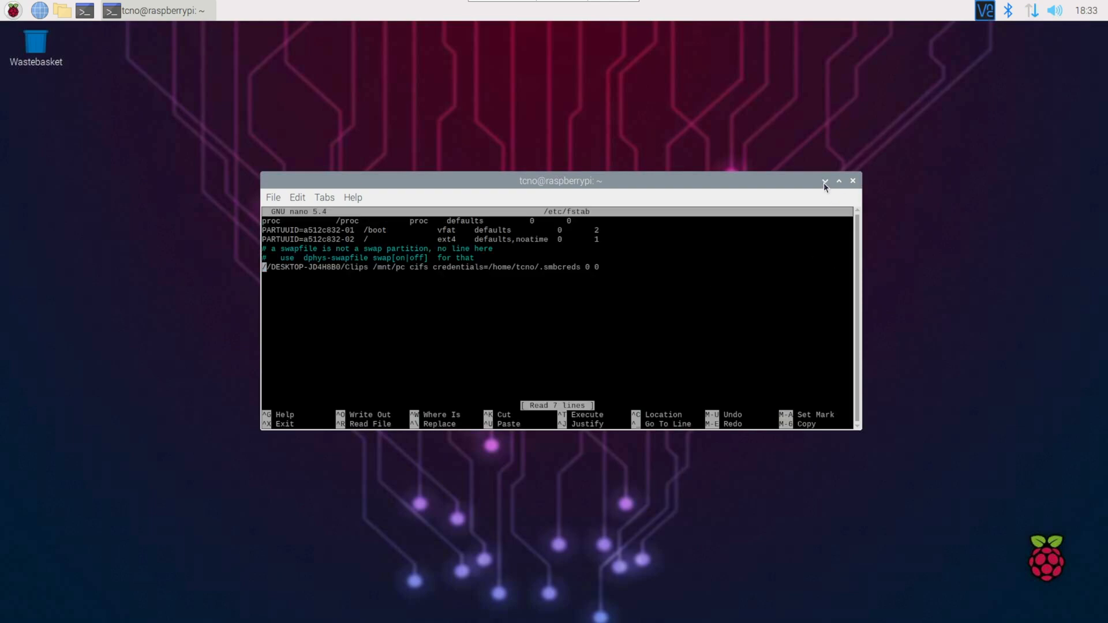
pyautogui.click(826, 182)
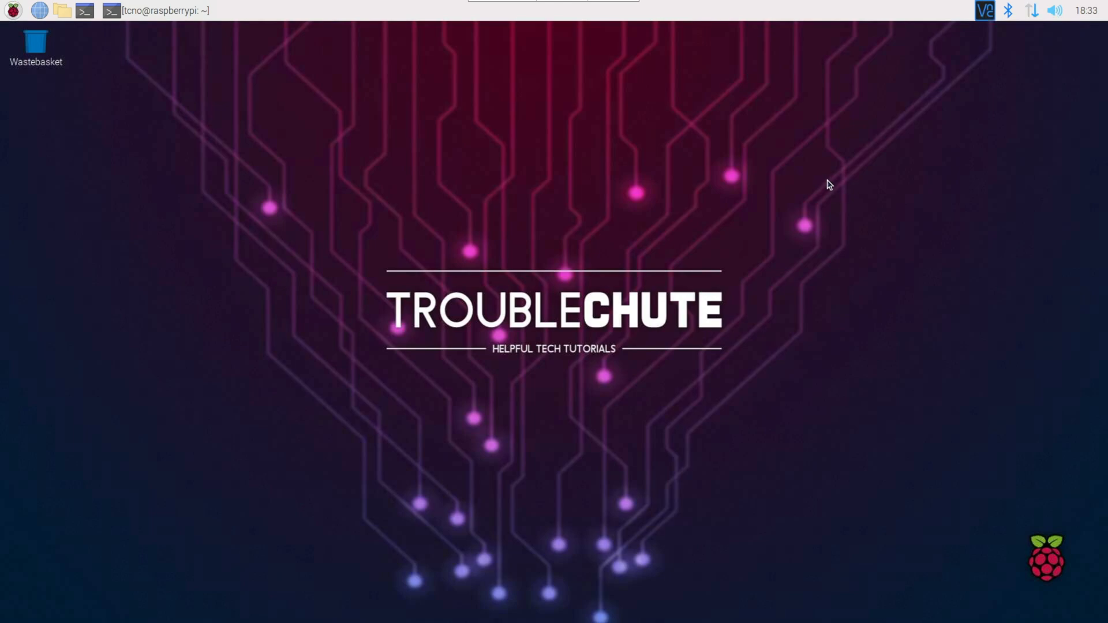
pyautogui.moveTo(743, 195)
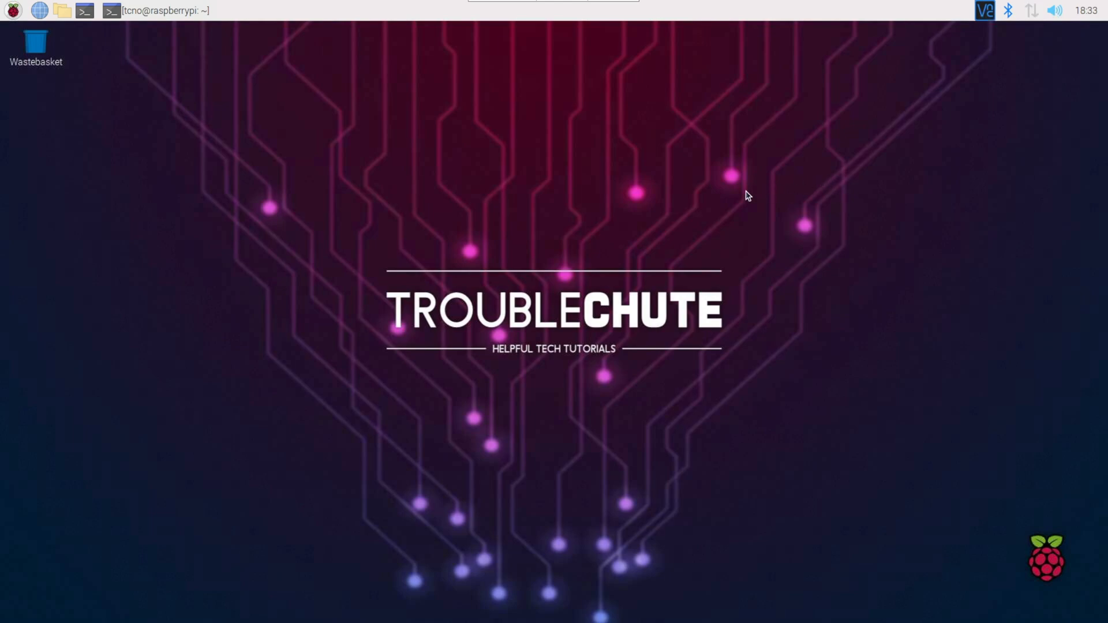
pyautogui.moveTo(738, 198)
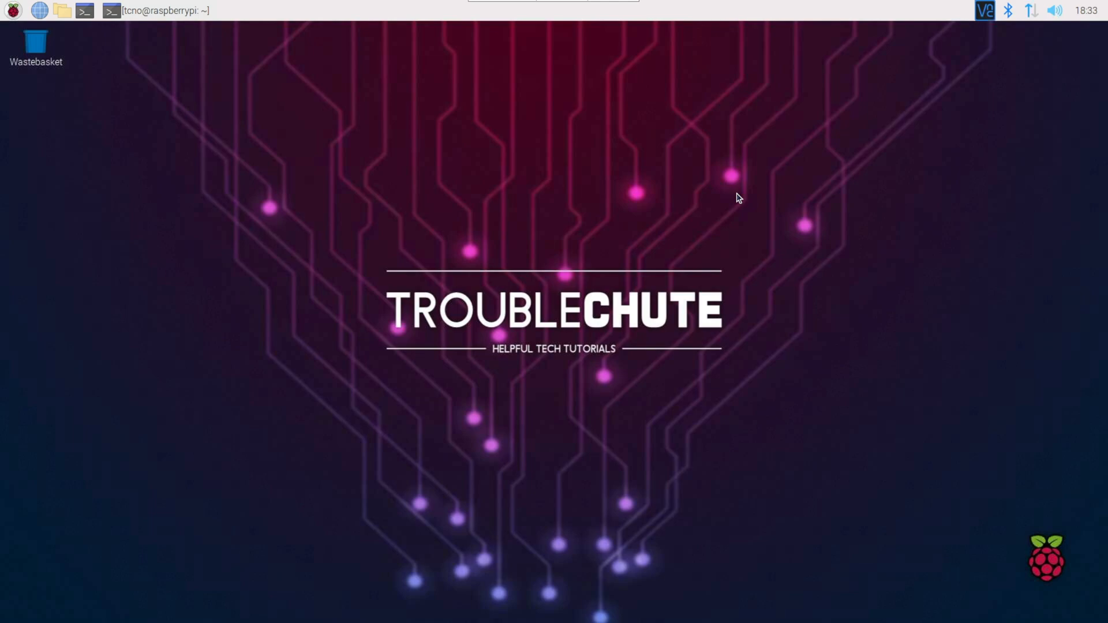